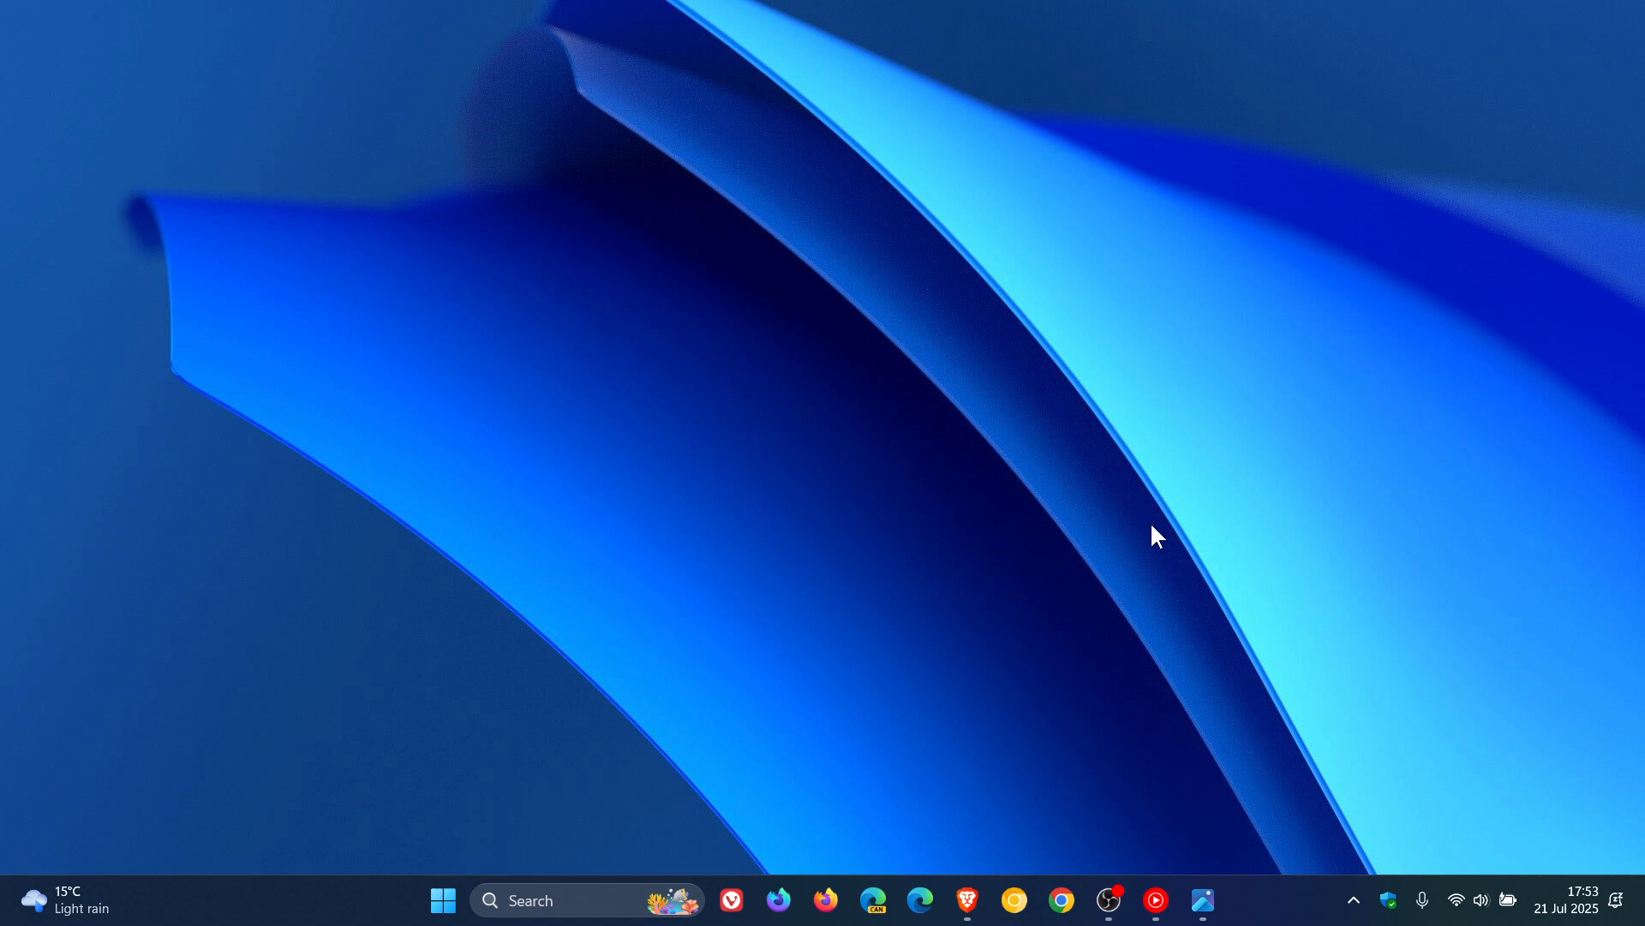
pyautogui.moveTo(1217, 585)
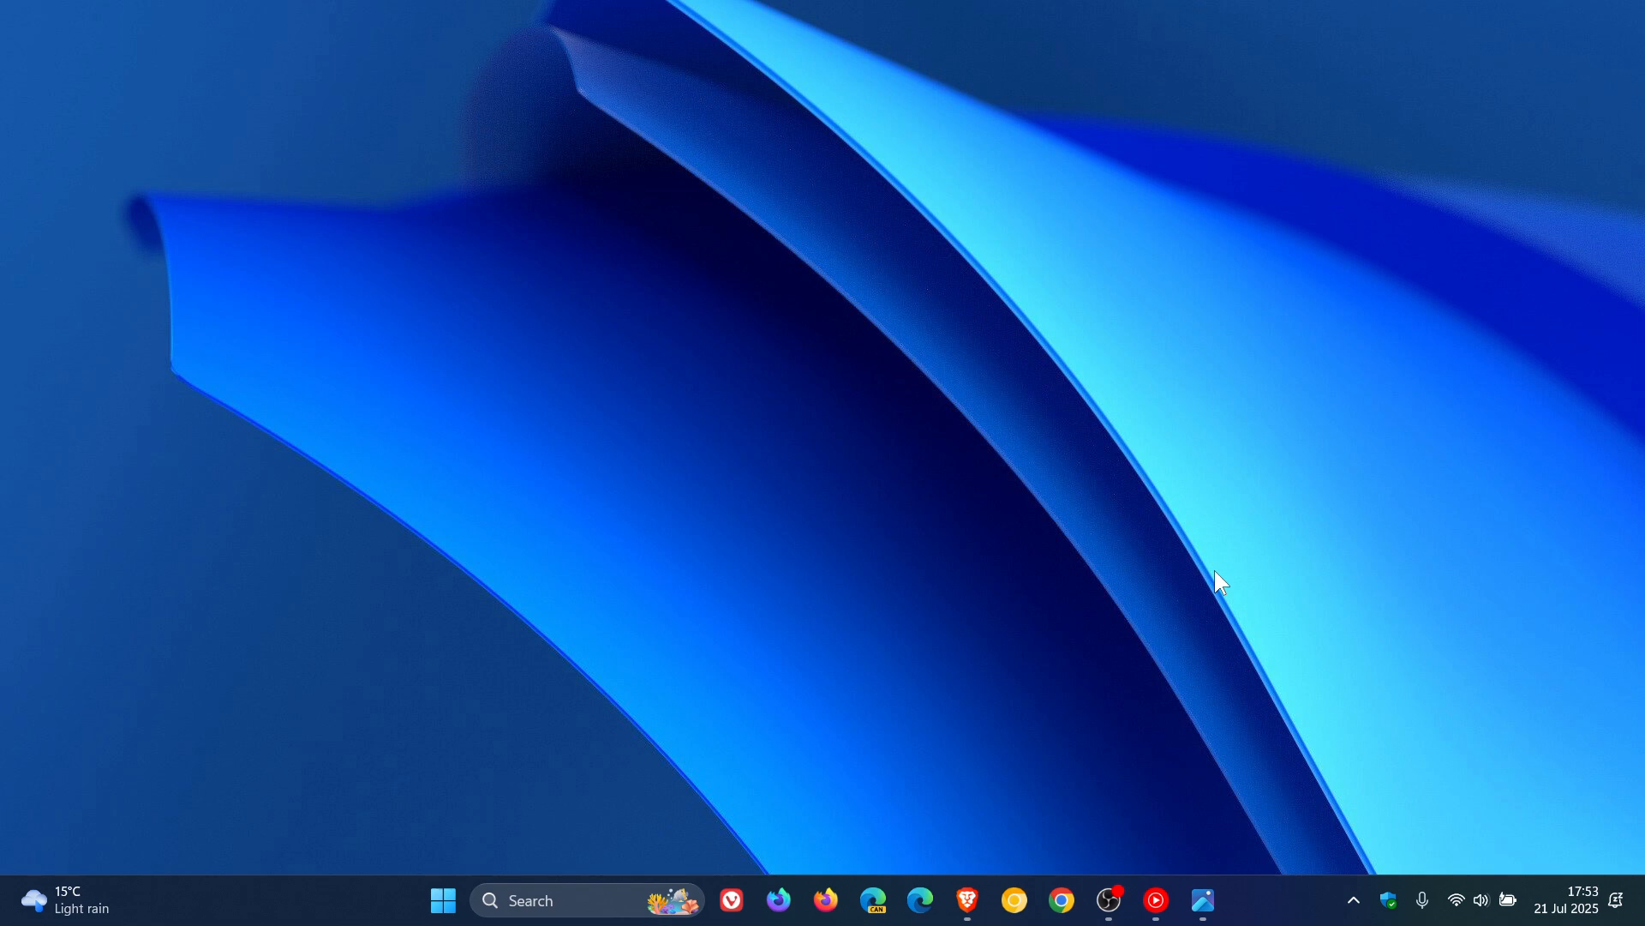
pyautogui.moveTo(1056, 596)
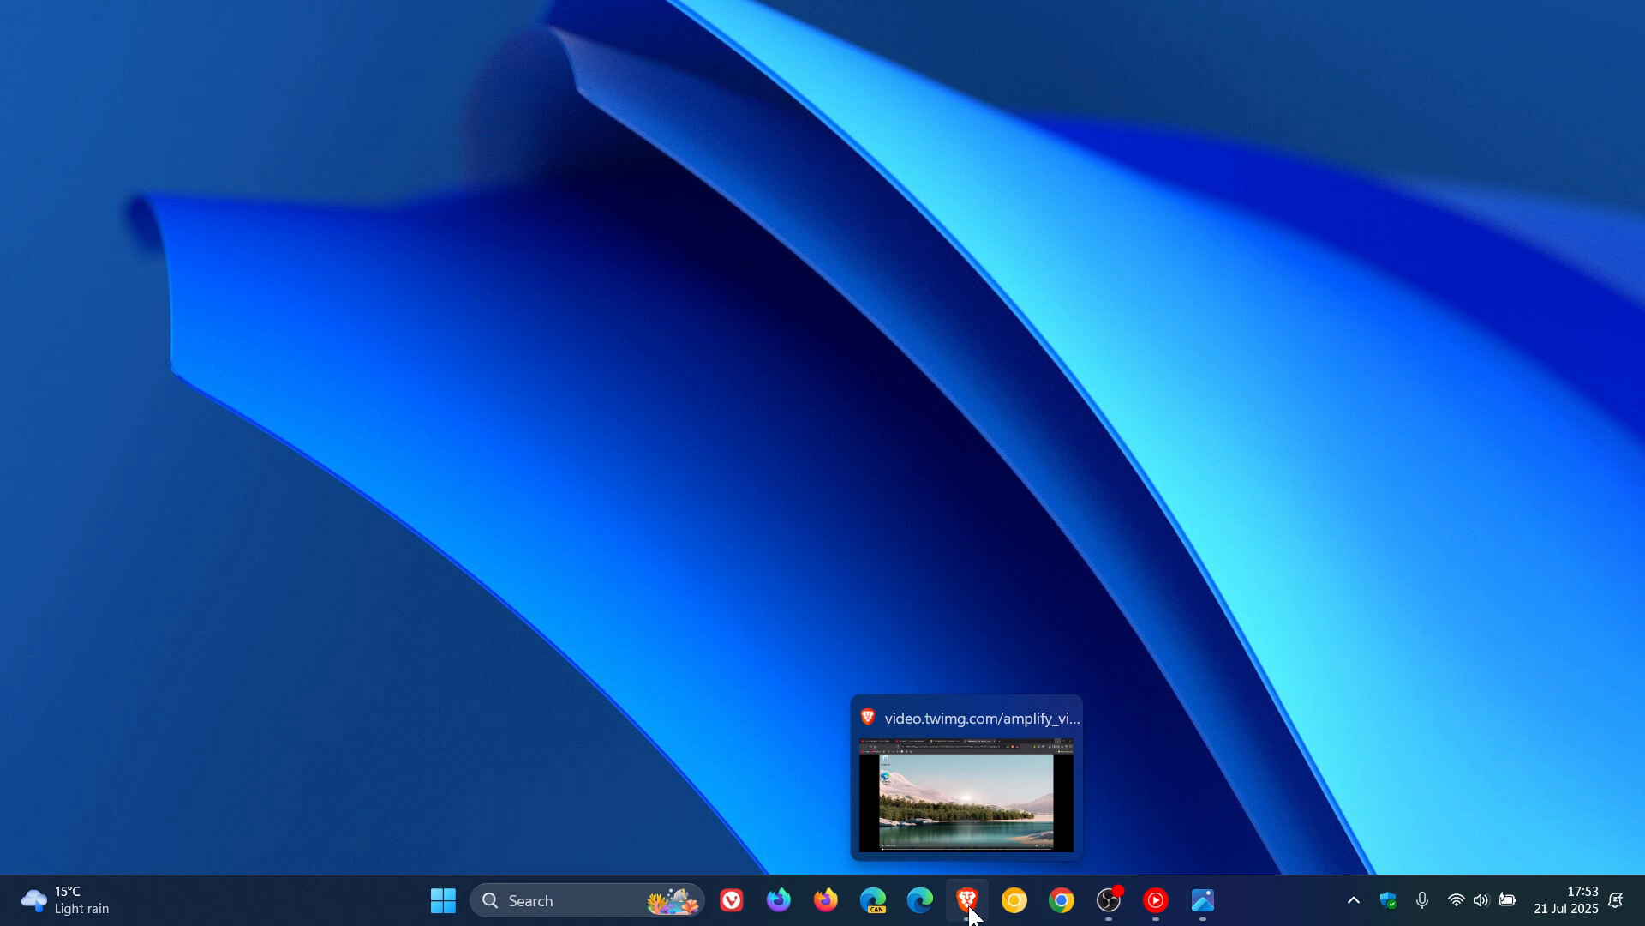
pyautogui.moveTo(1109, 900)
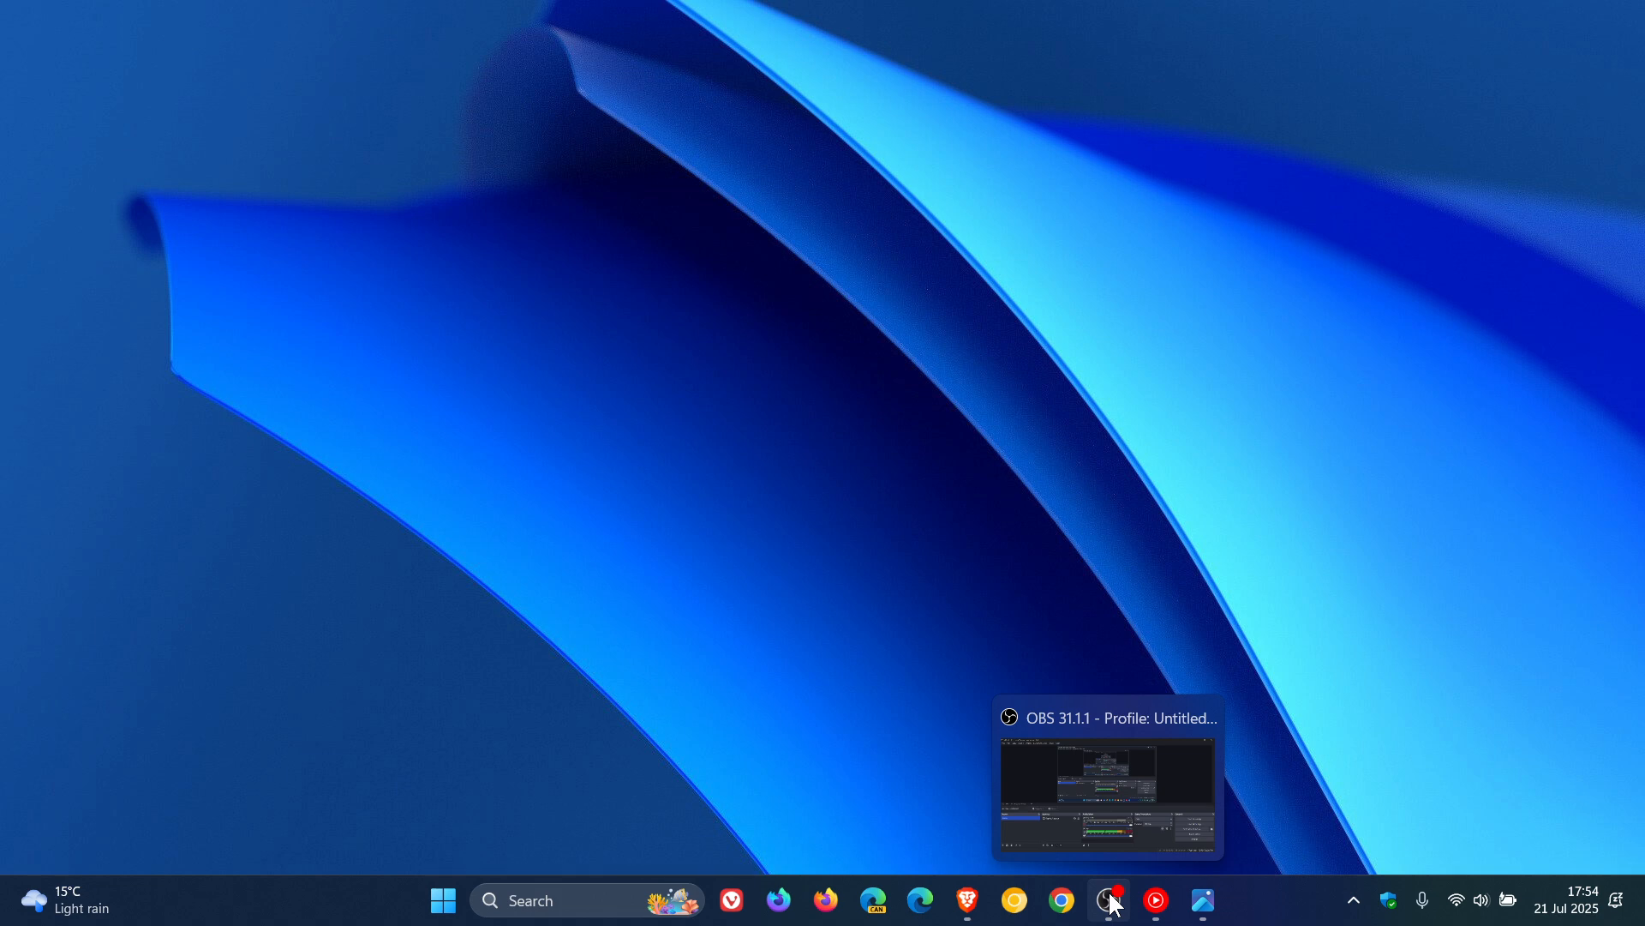
pyautogui.moveTo(1152, 898)
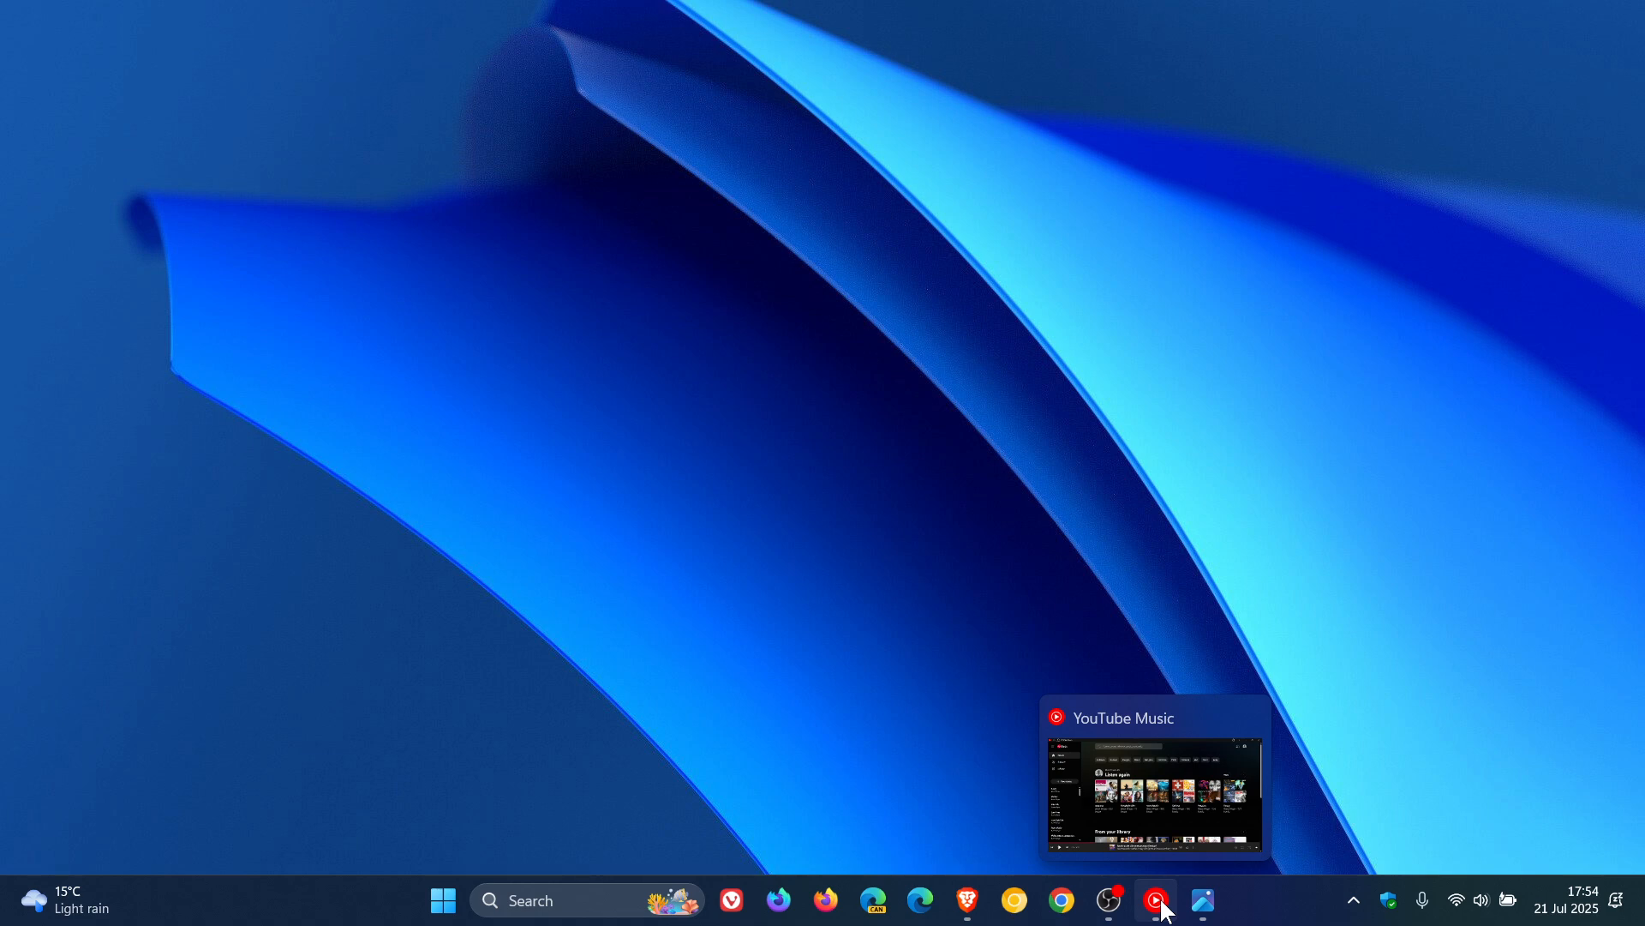
pyautogui.moveTo(1207, 905)
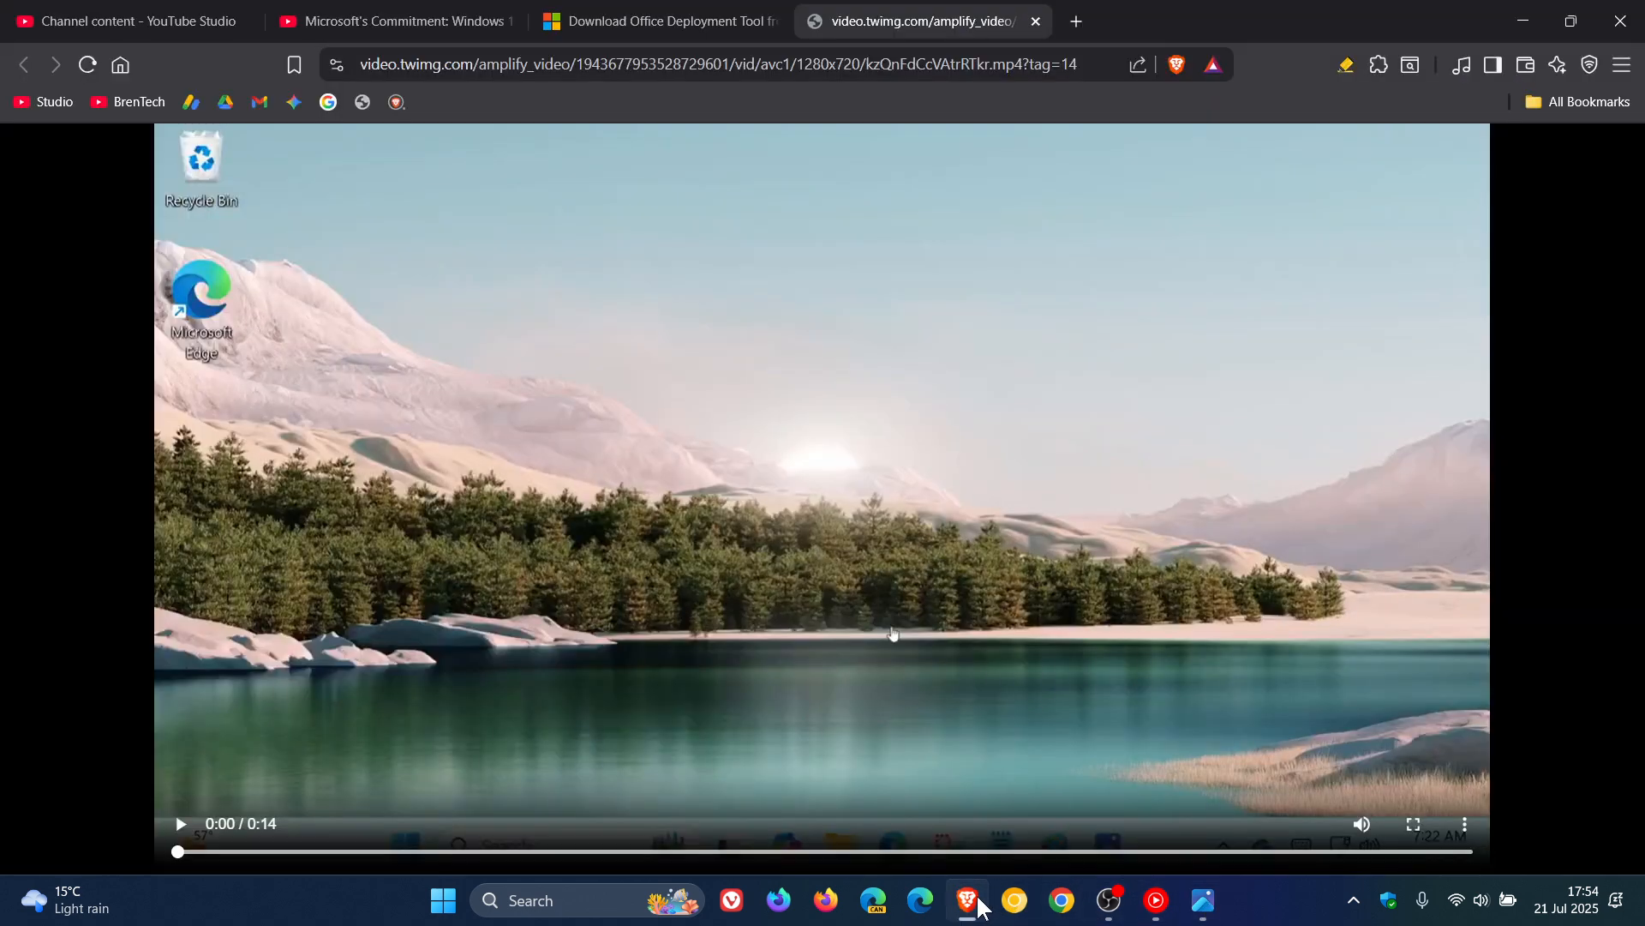
# Play the animated taskbar preview demo video full screen in Brave
pyautogui.click(1412, 823)
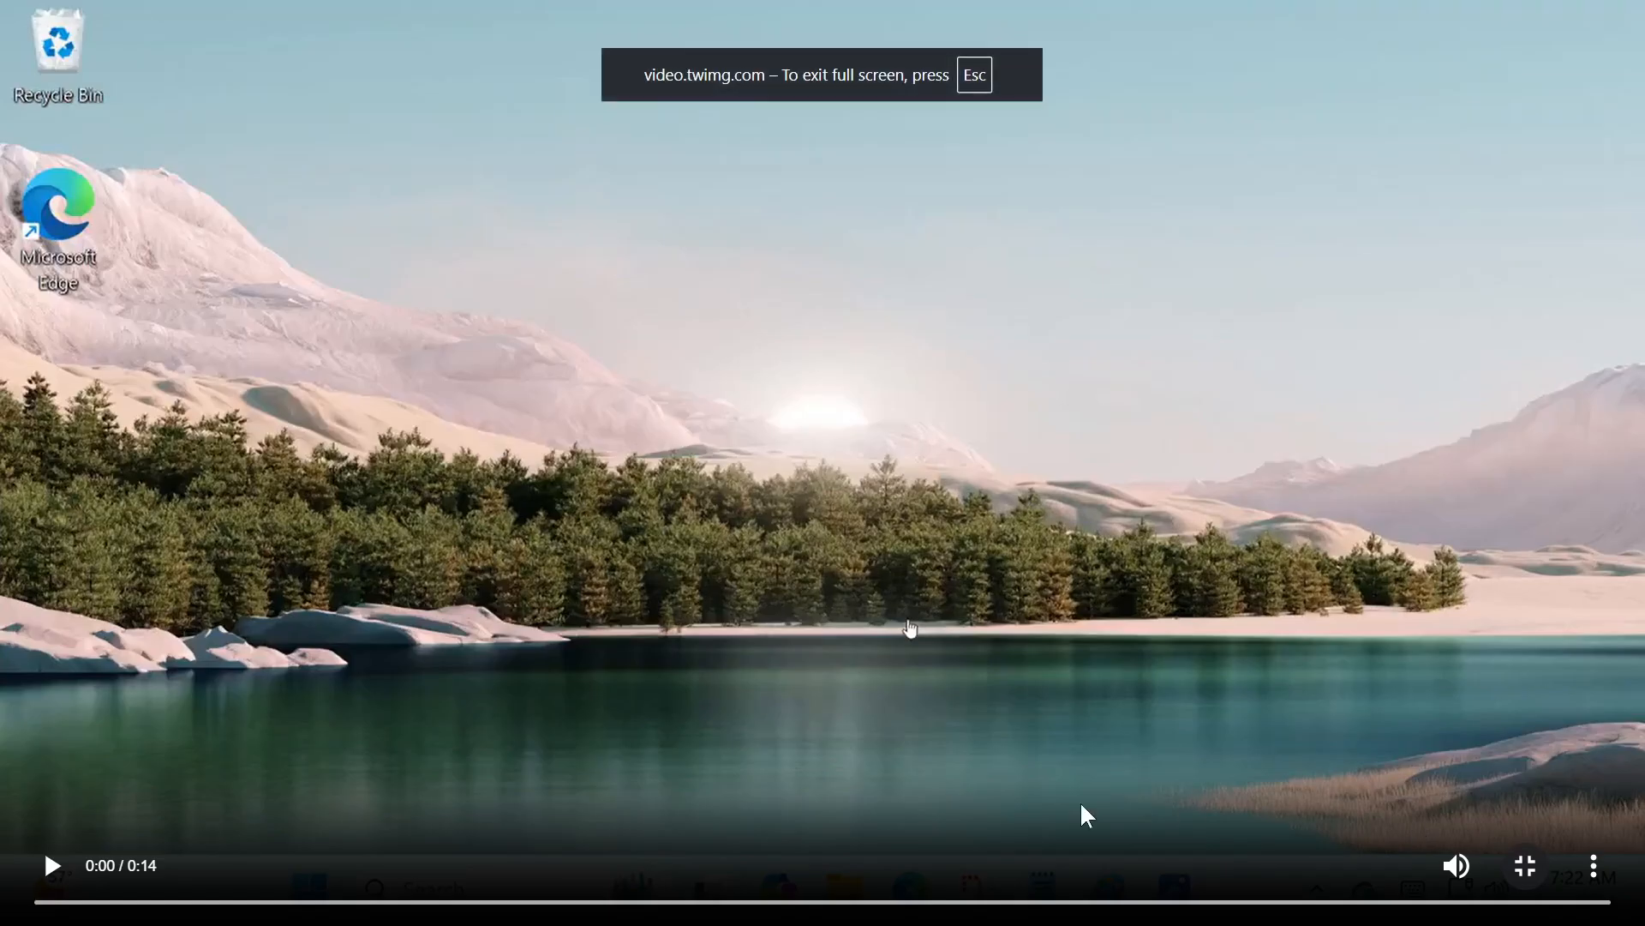
pyautogui.click(52, 866)
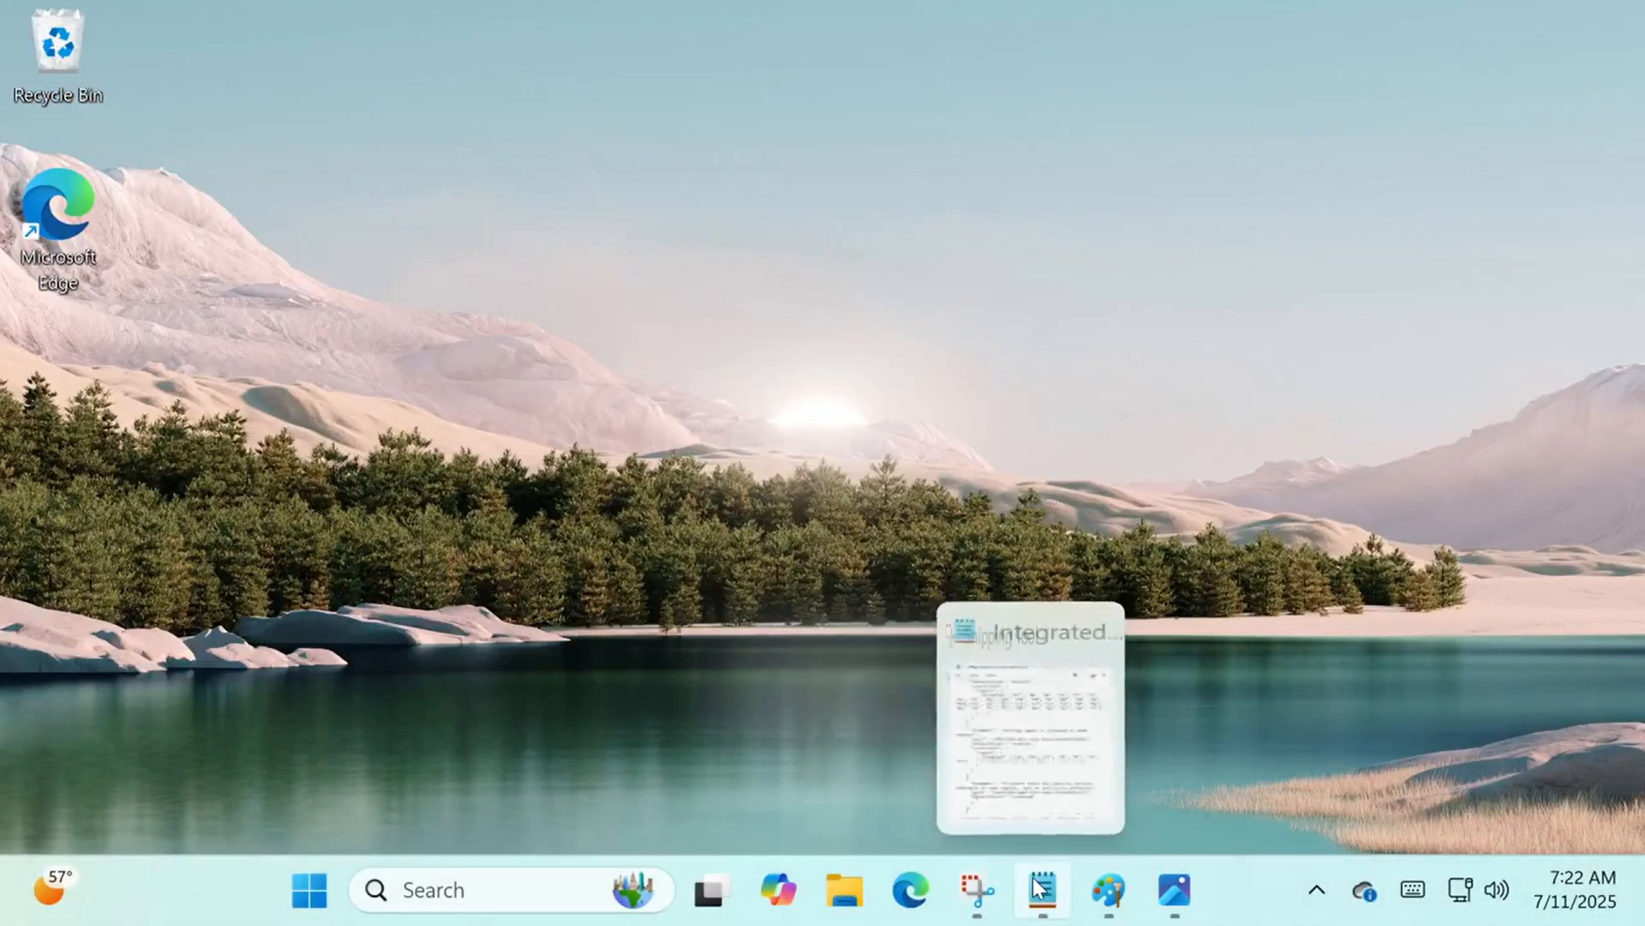
pyautogui.moveTo(1107, 891)
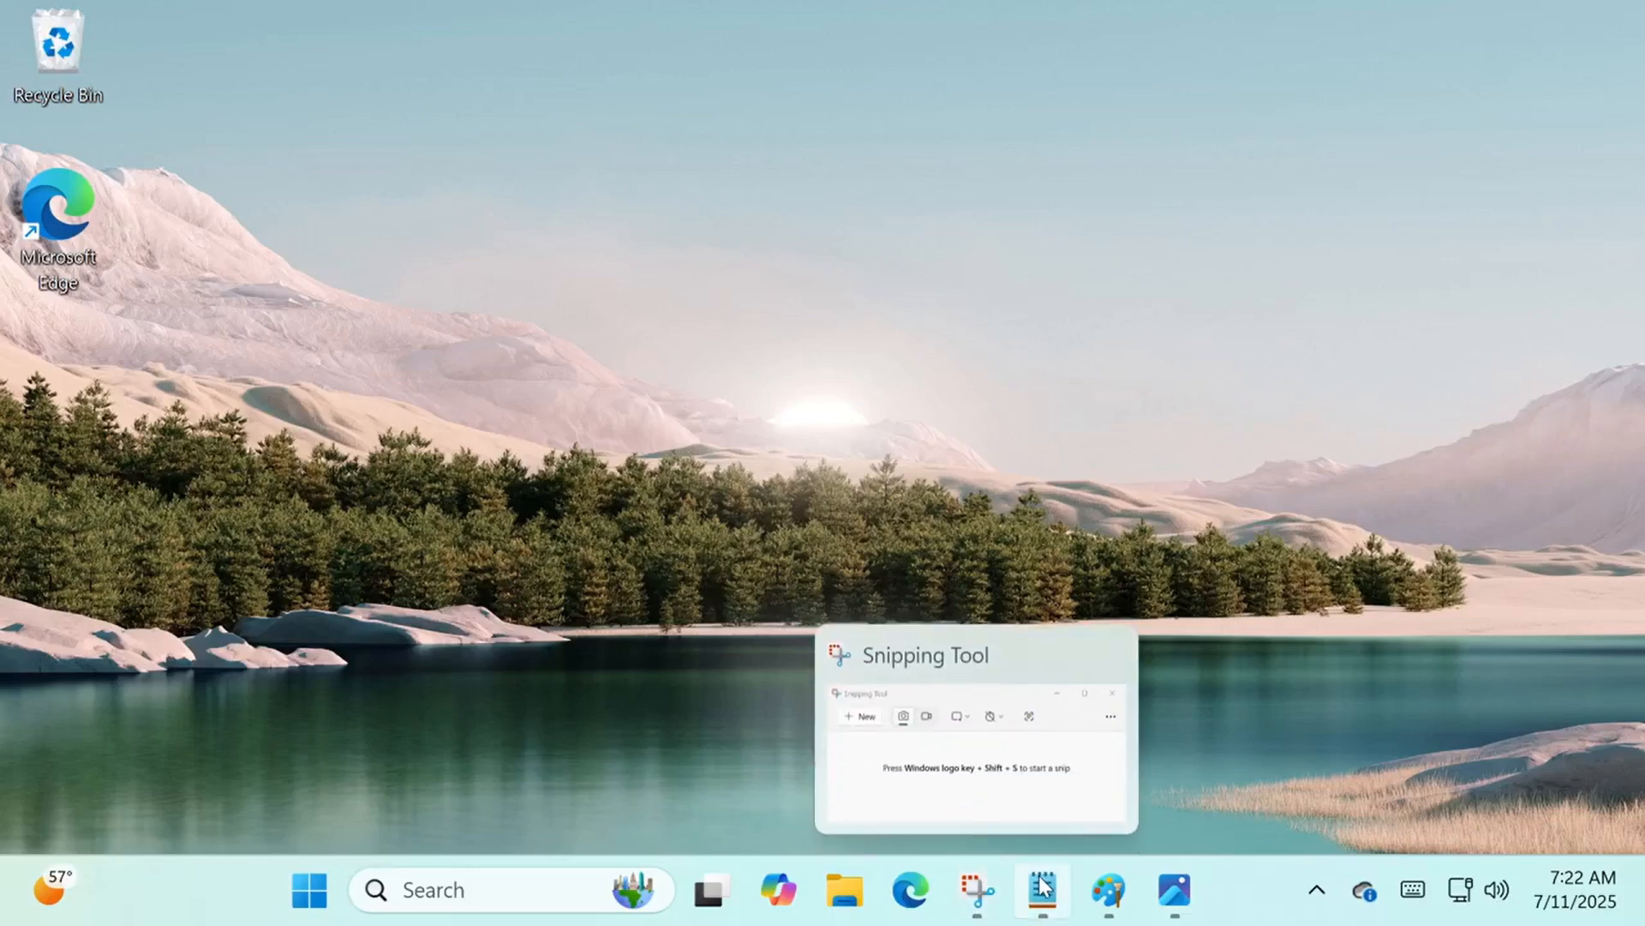
pyautogui.click(1173, 891)
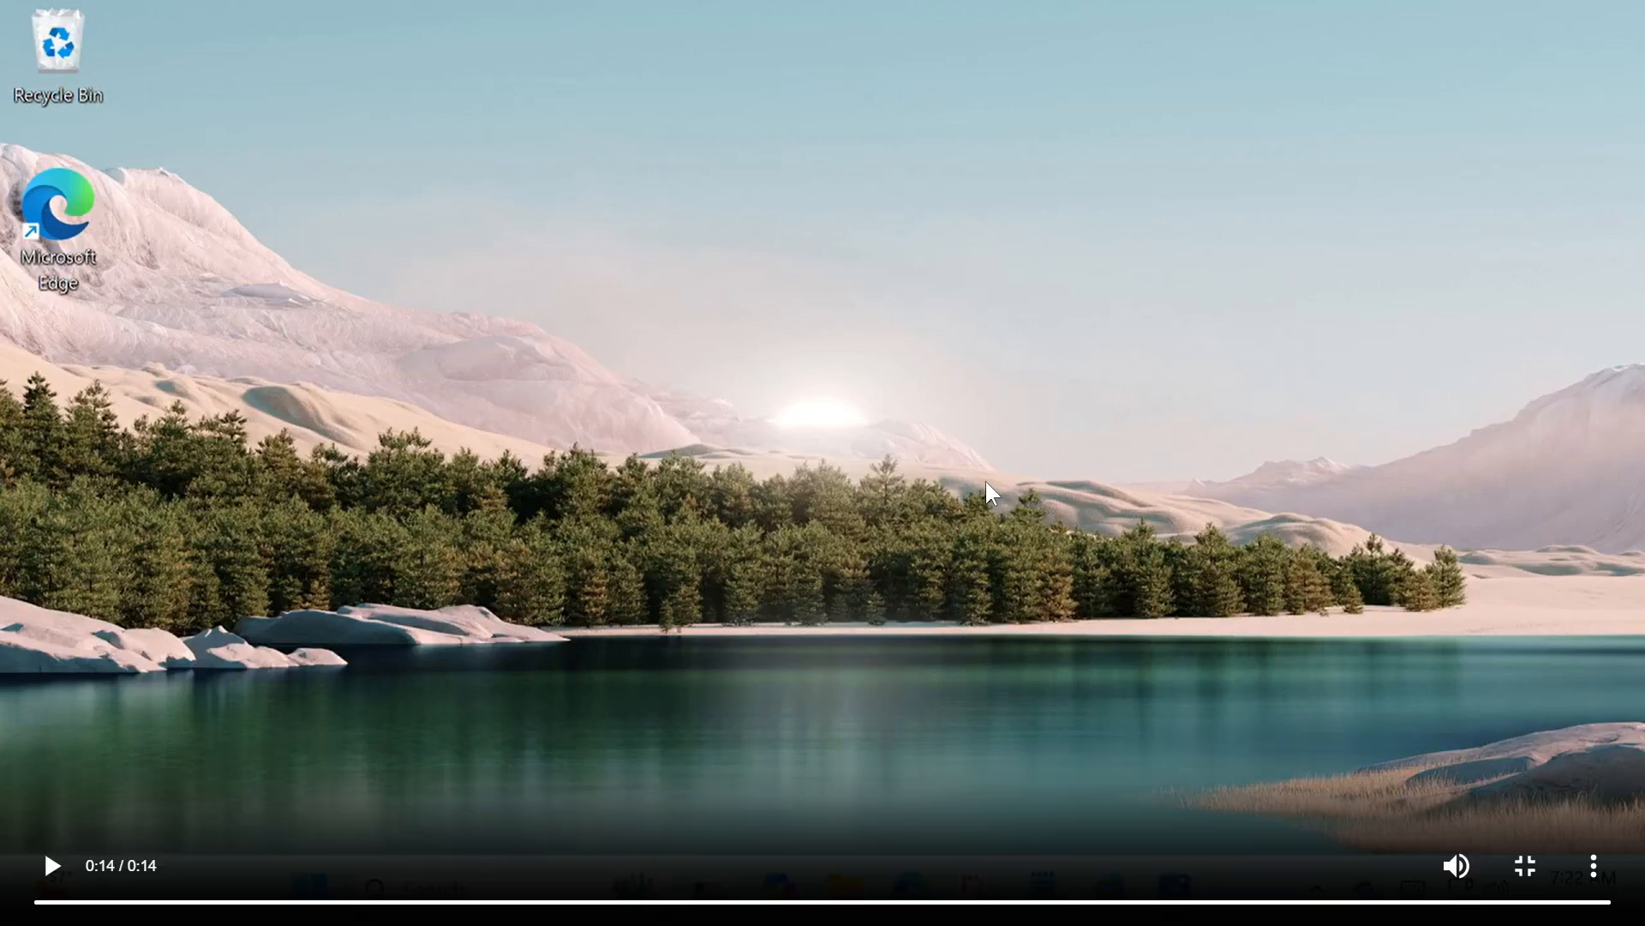
pyautogui.moveTo(41, 891)
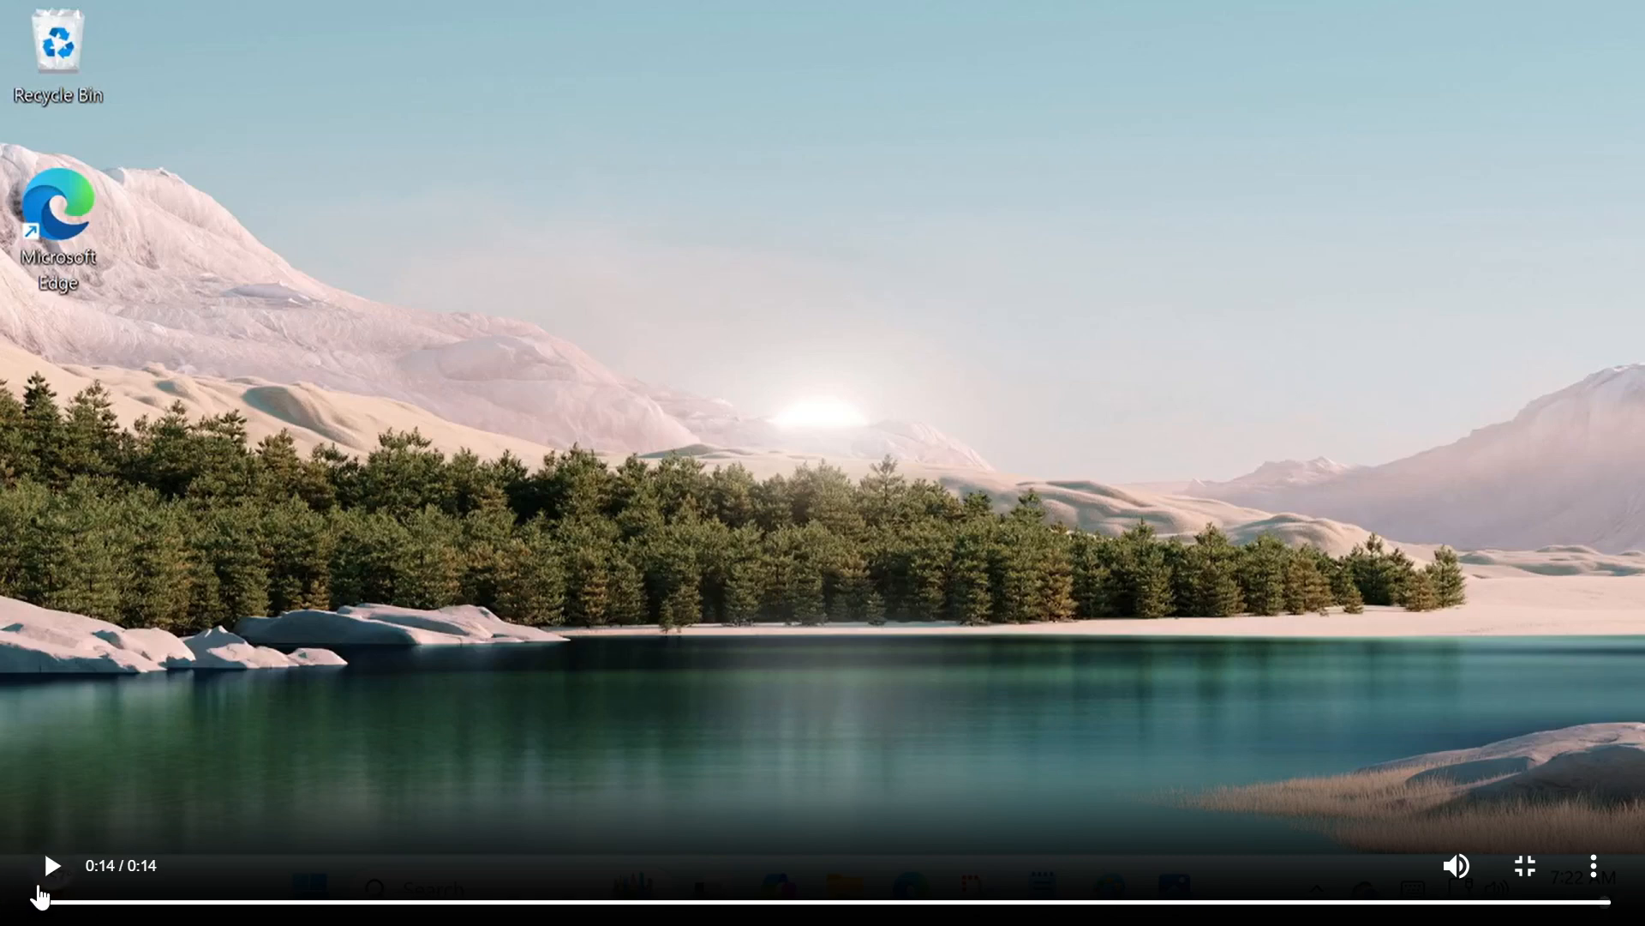
# Replay the 14-second demo video from the start through to its end
pyautogui.click(51, 864)
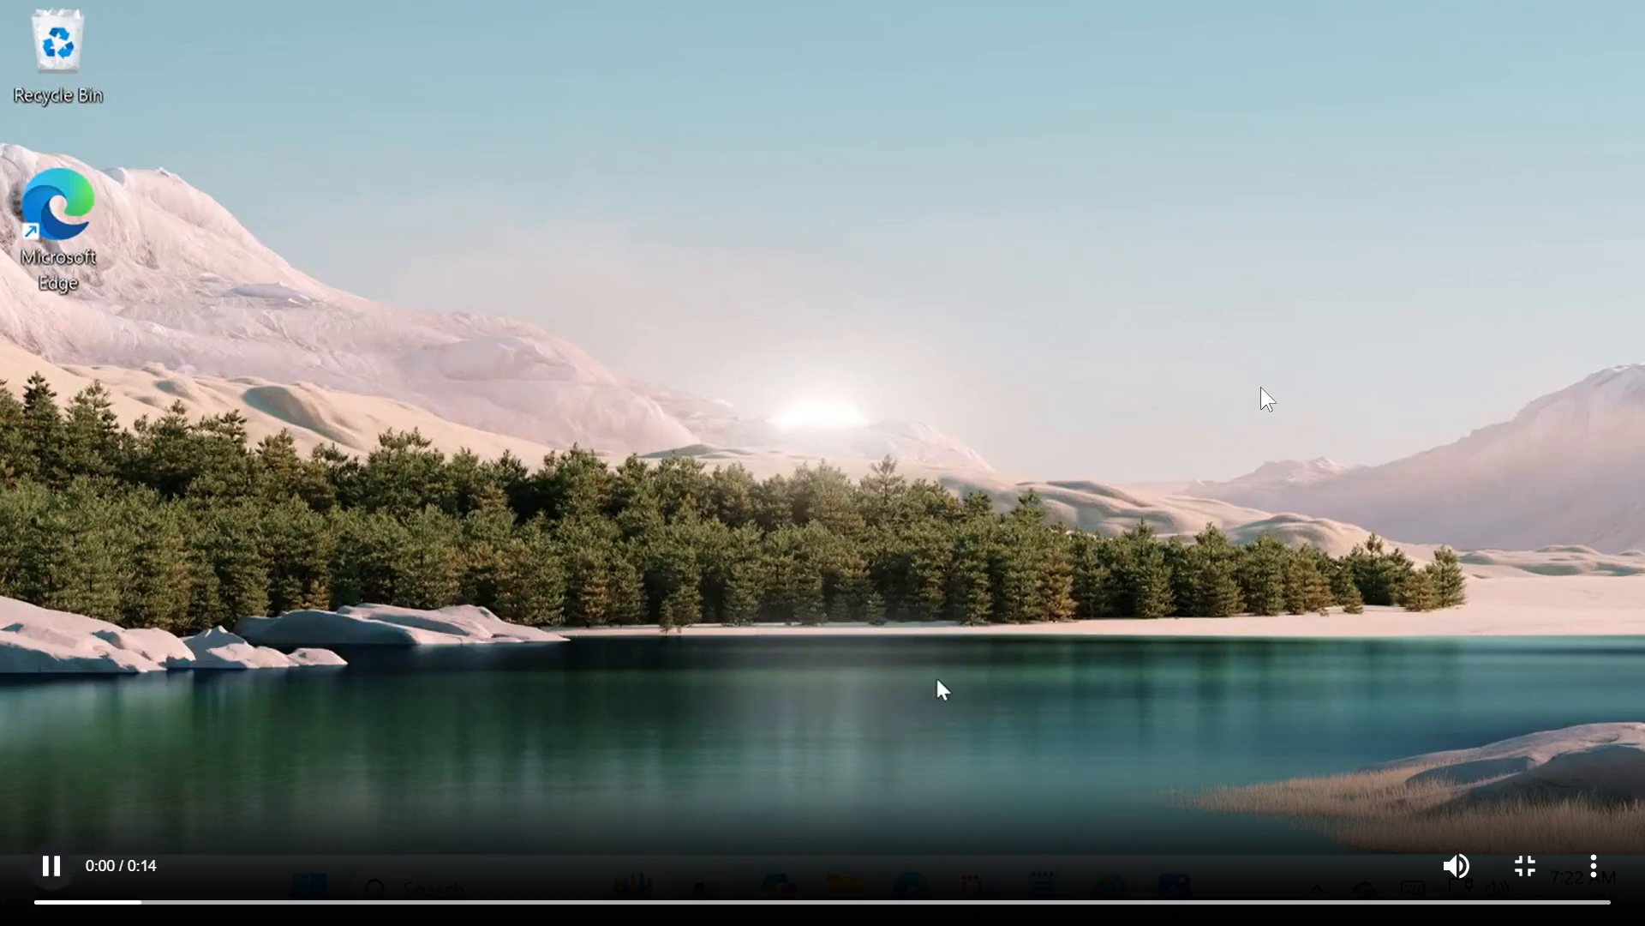
pyautogui.click(975, 888)
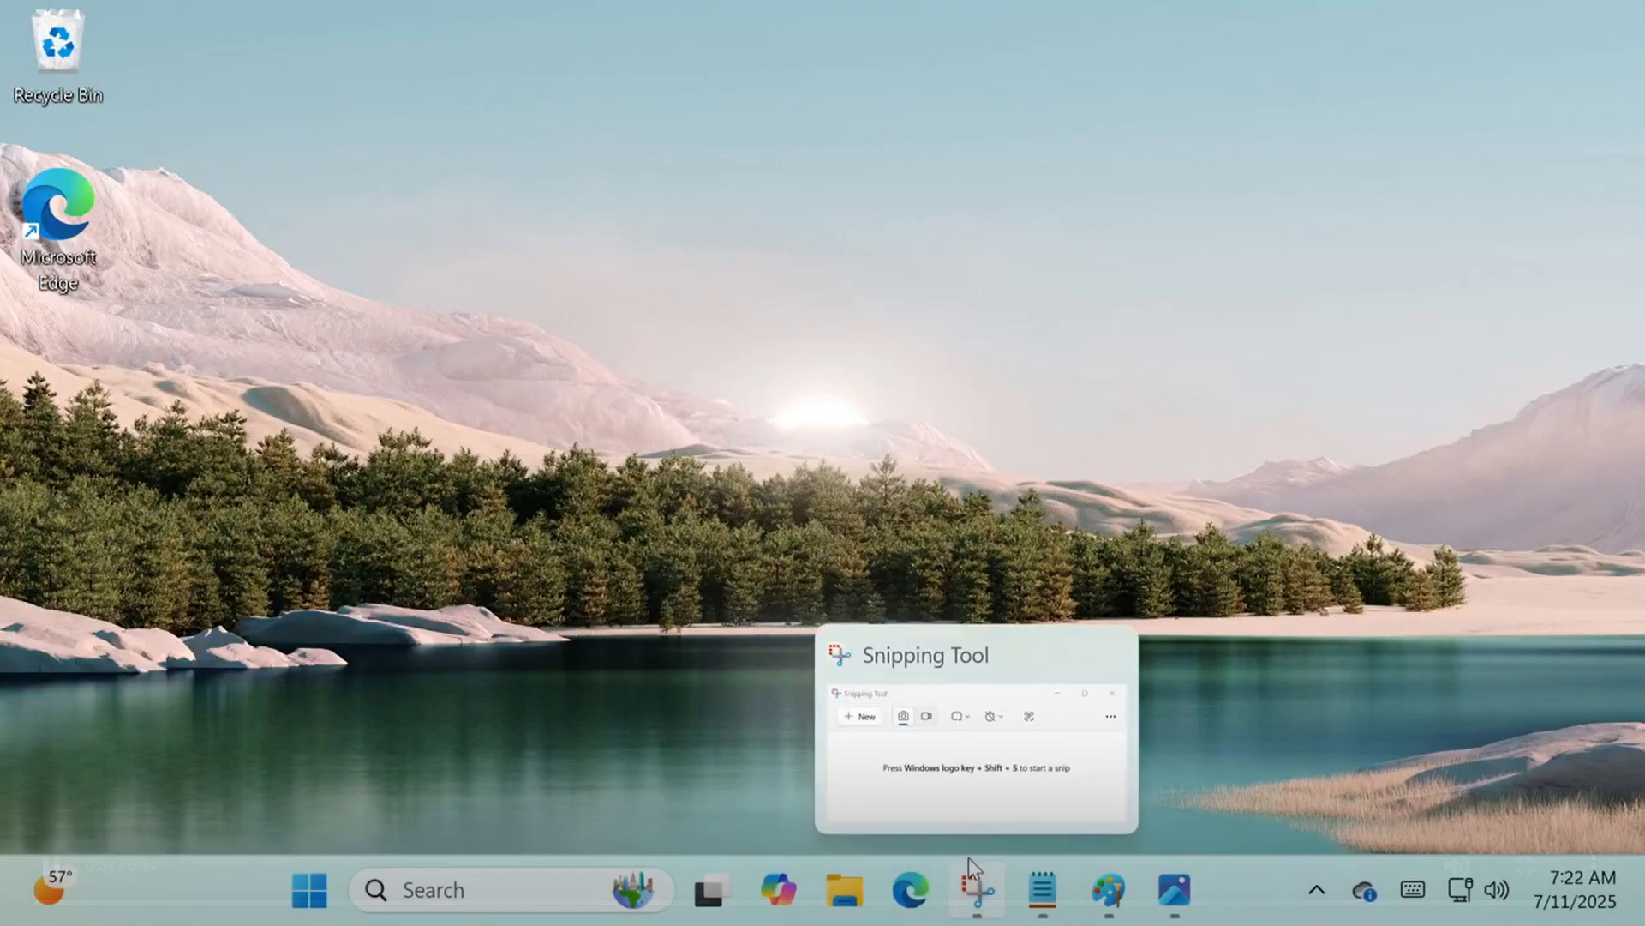
pyautogui.moveTo(1042, 889)
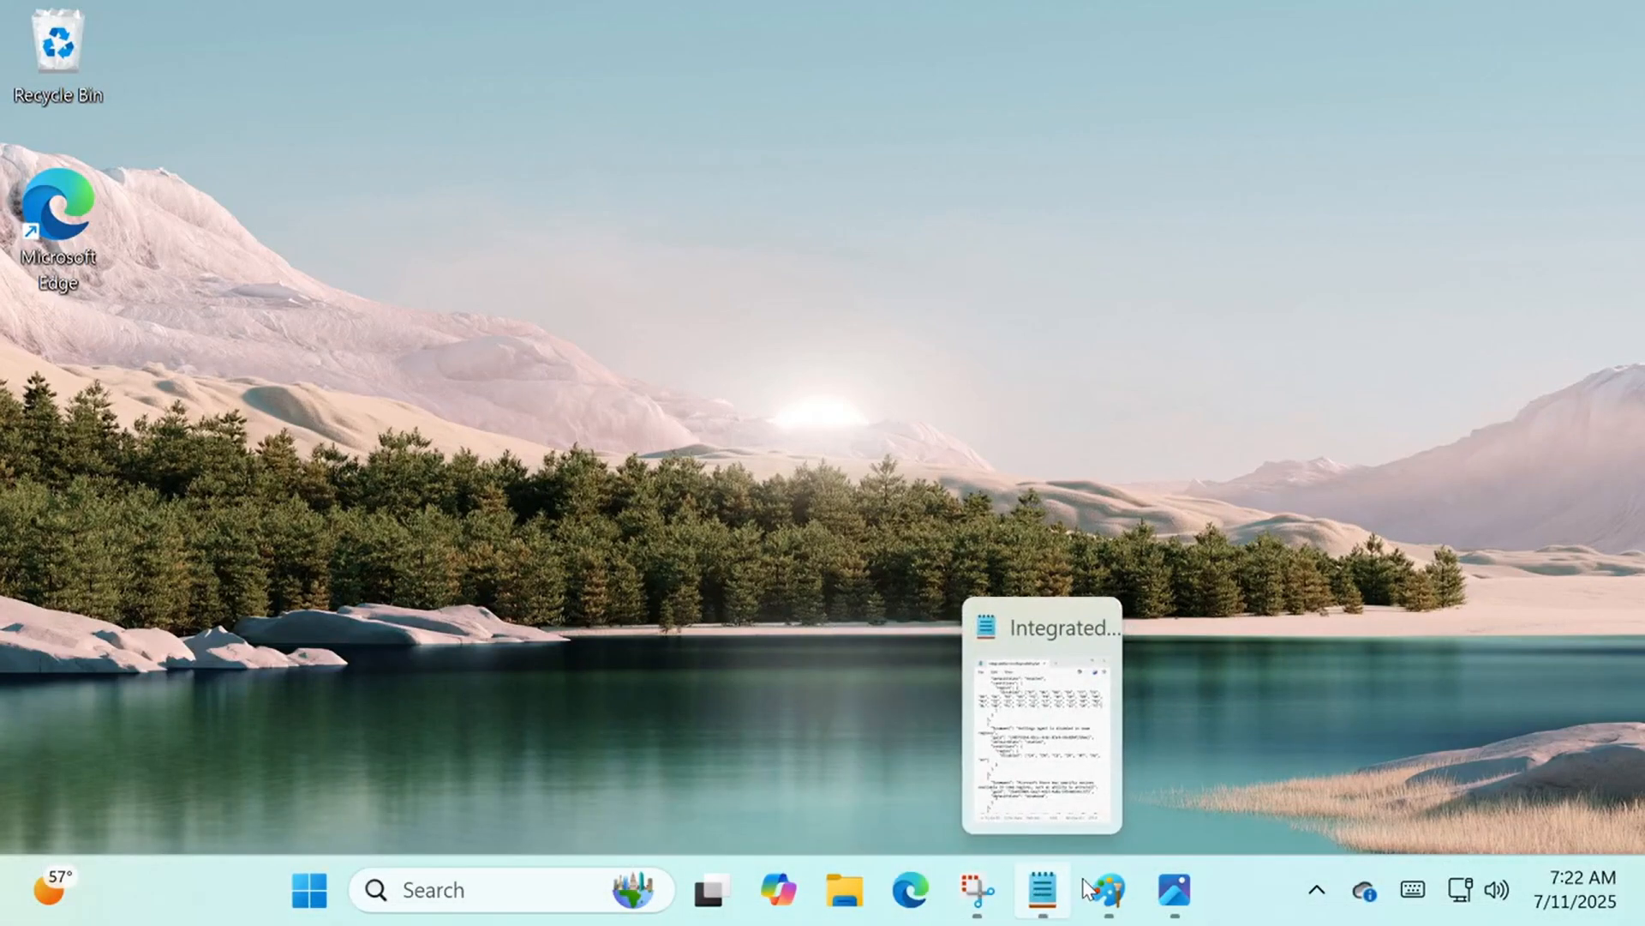
pyautogui.moveTo(1172, 891)
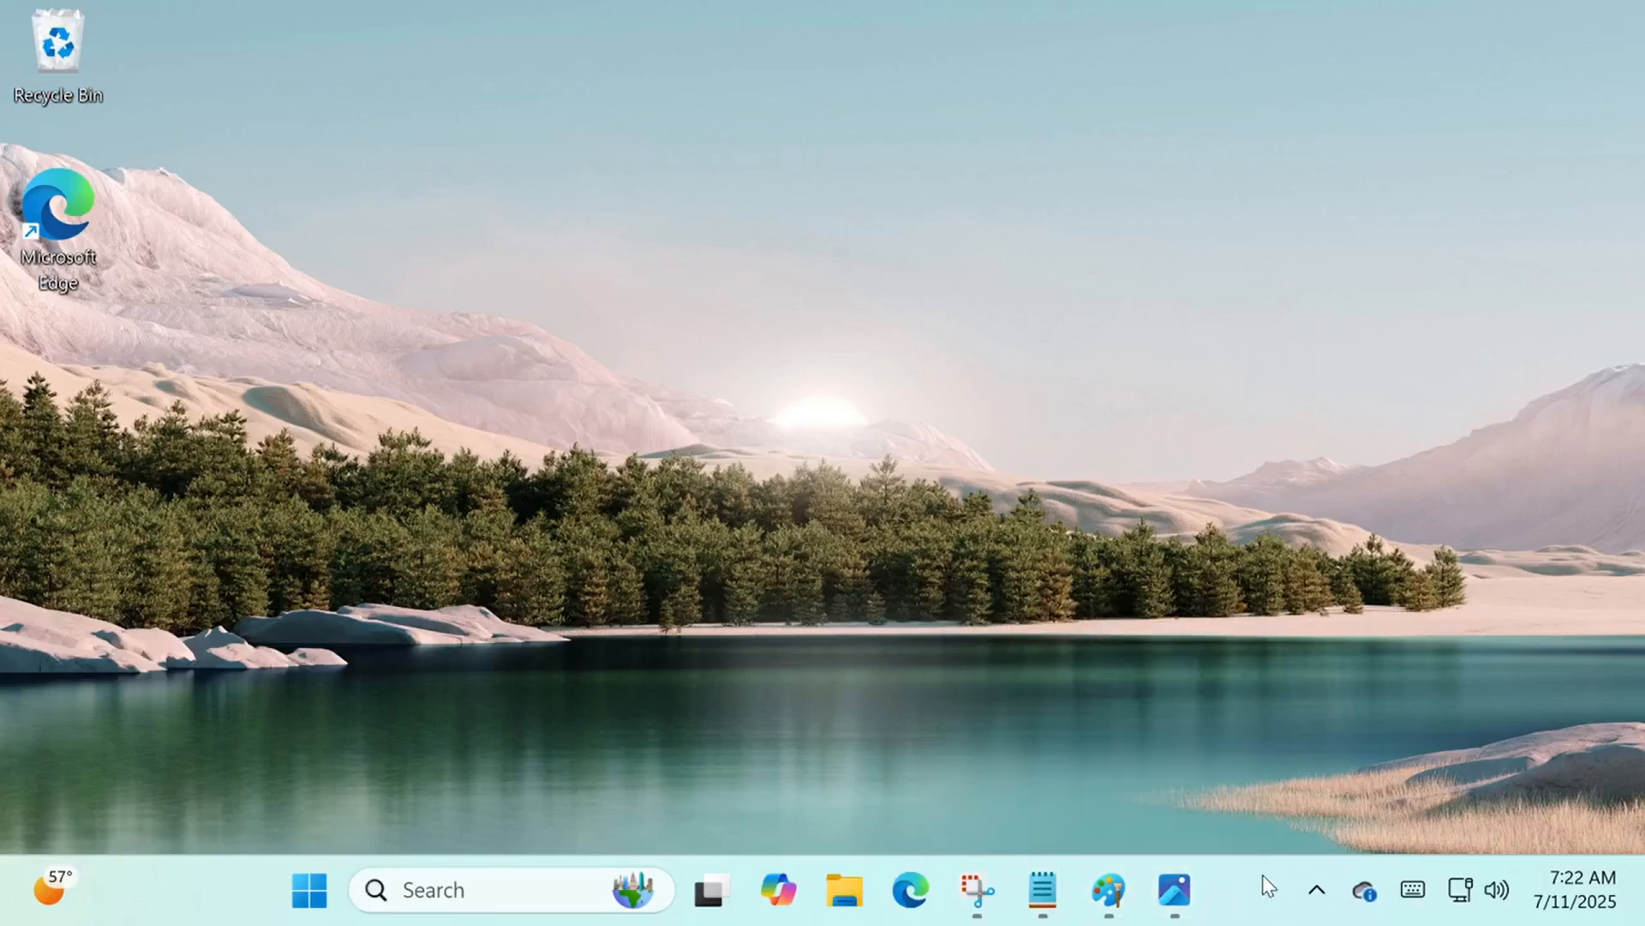
pyautogui.click(1114, 891)
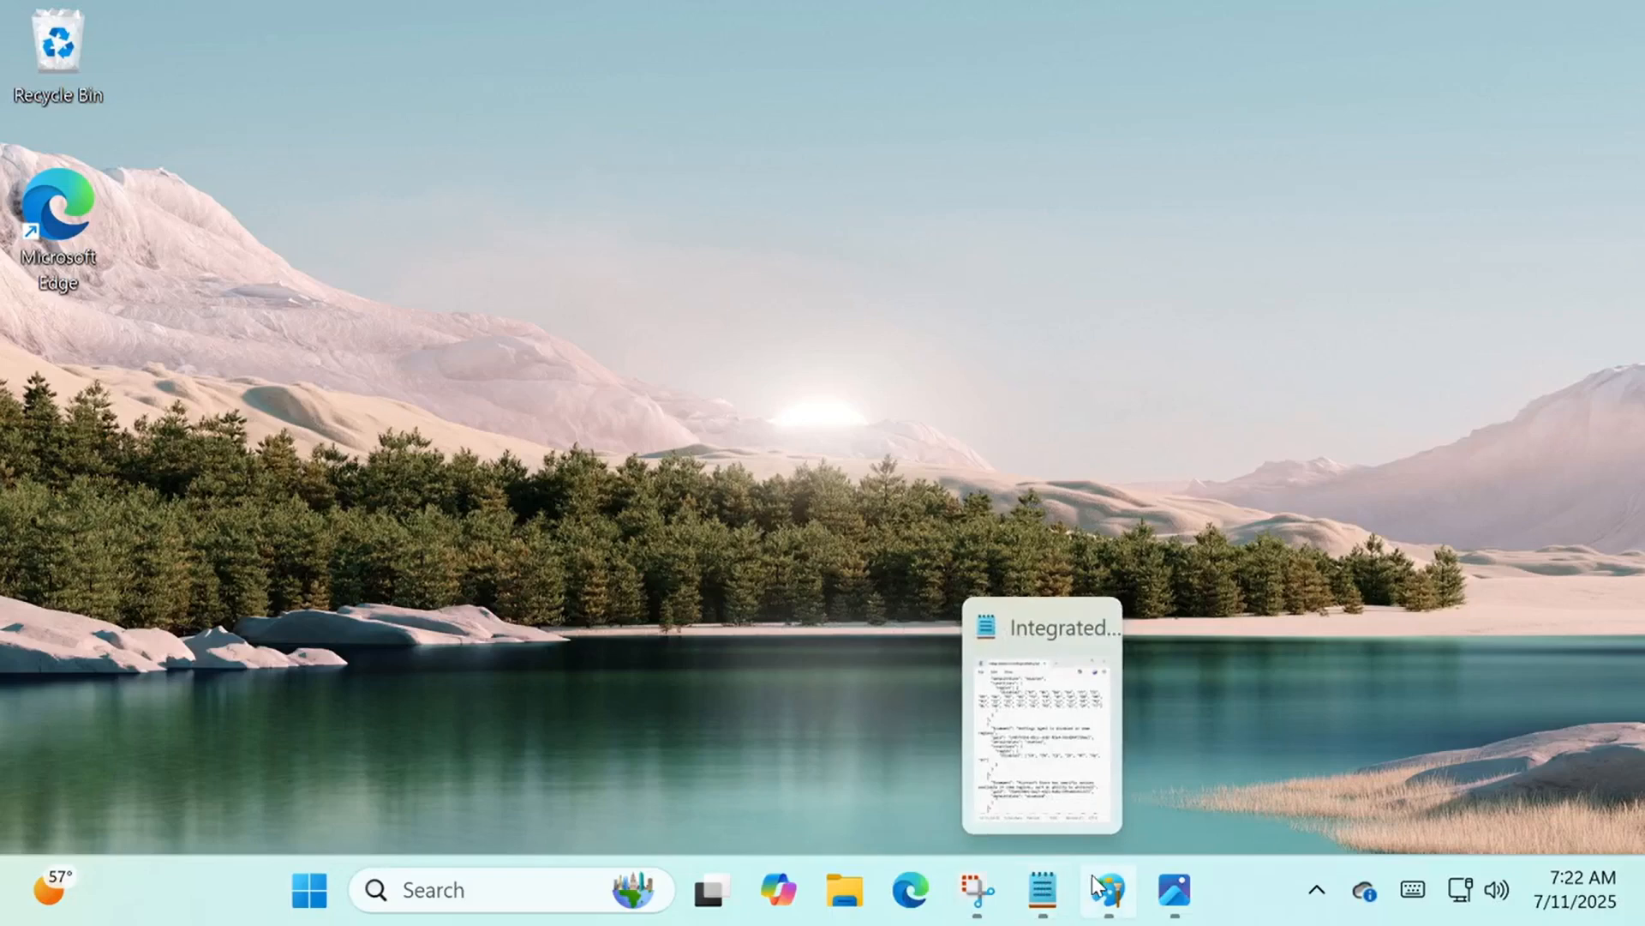
pyautogui.moveTo(1167, 912)
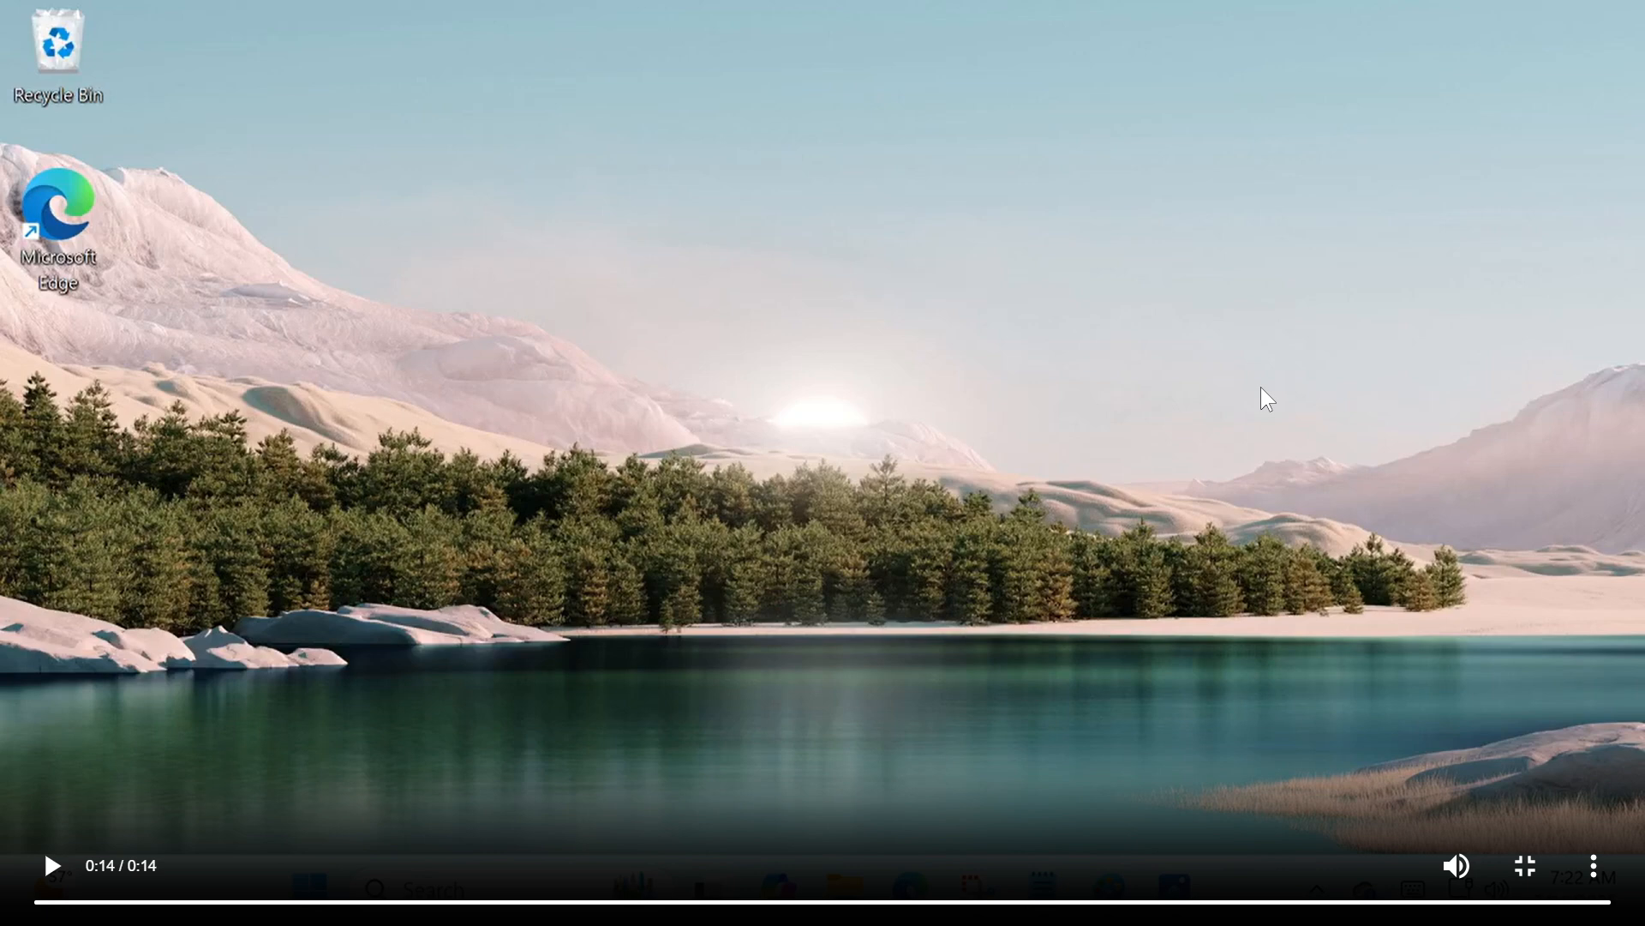
pyautogui.moveTo(1481, 567)
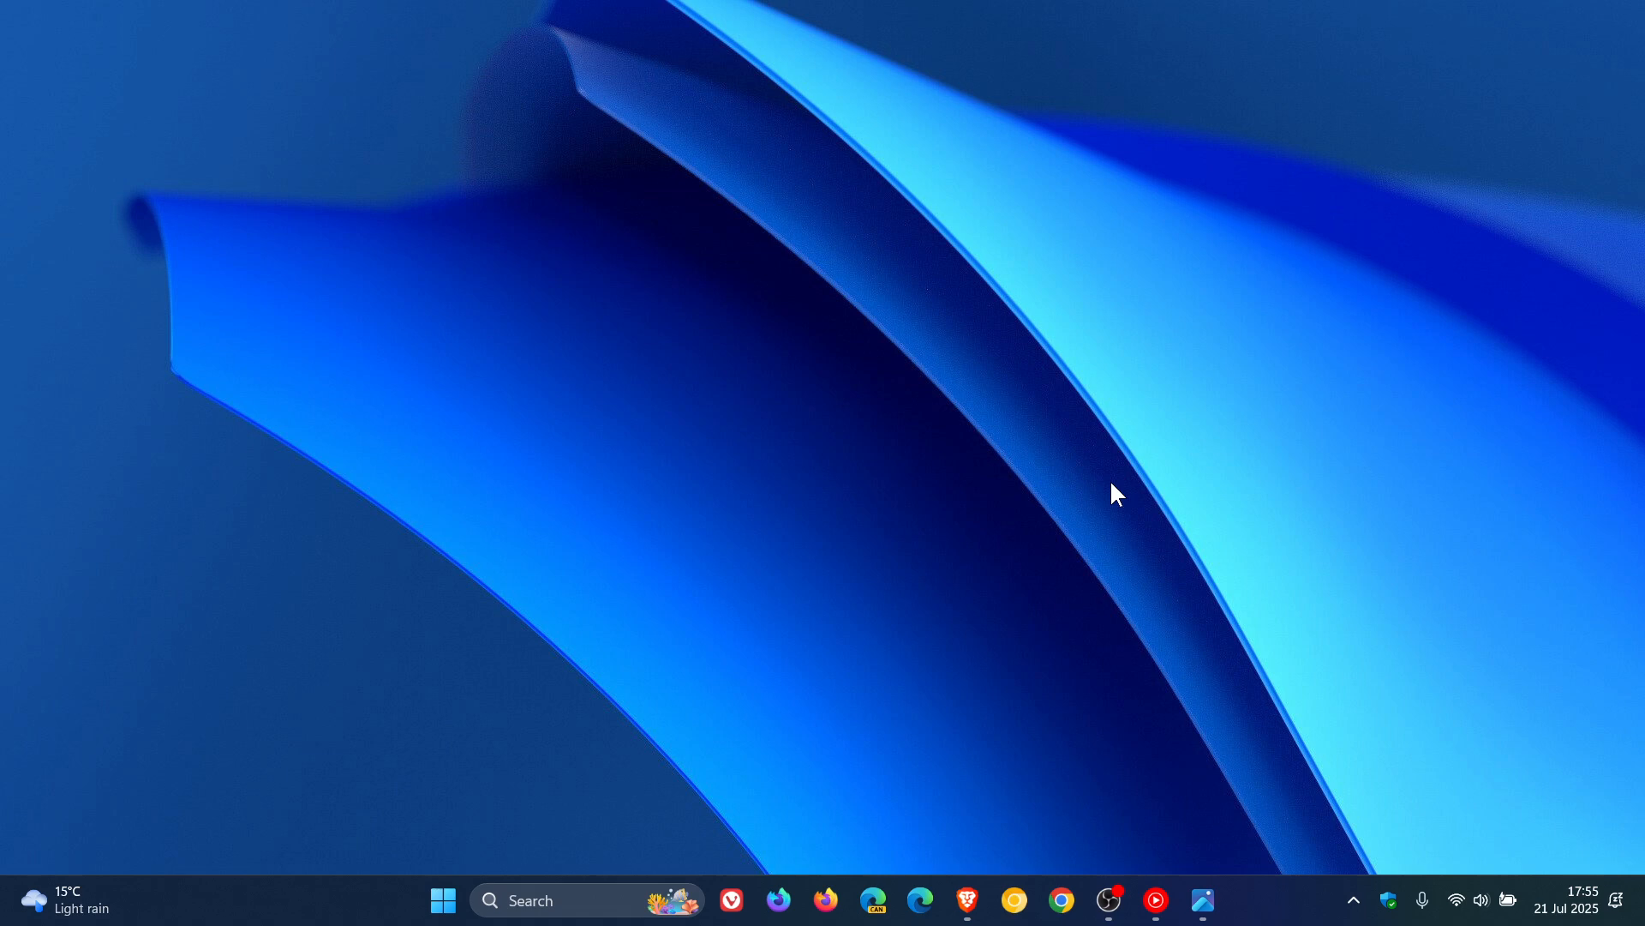
pyautogui.moveTo(1077, 672)
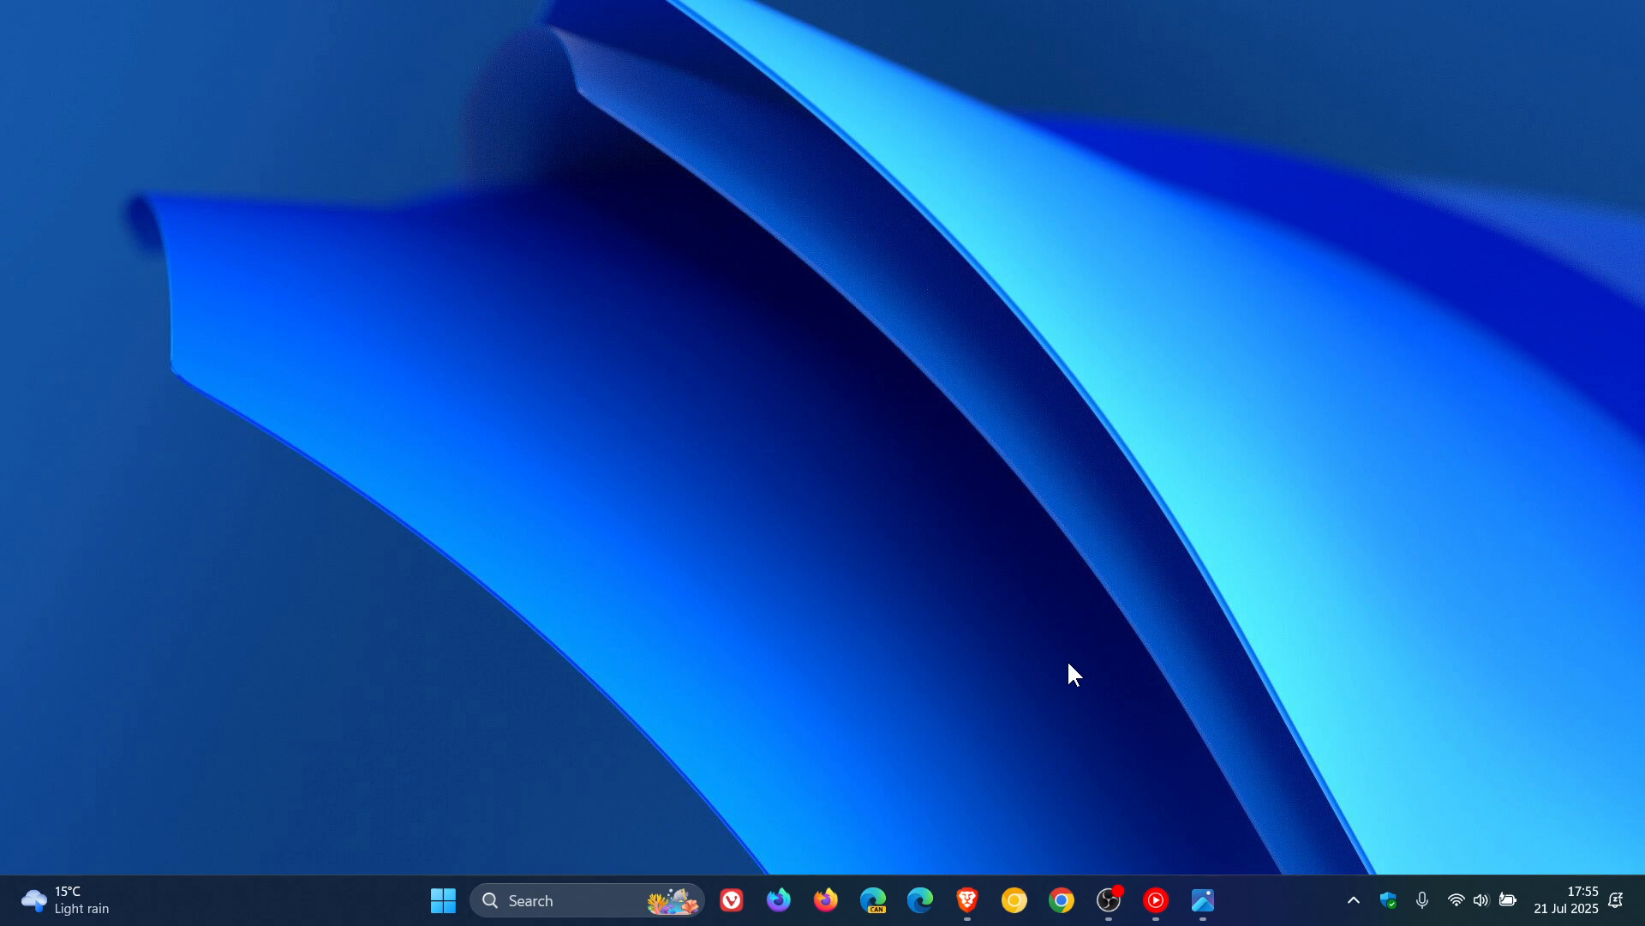
pyautogui.moveTo(1145, 818)
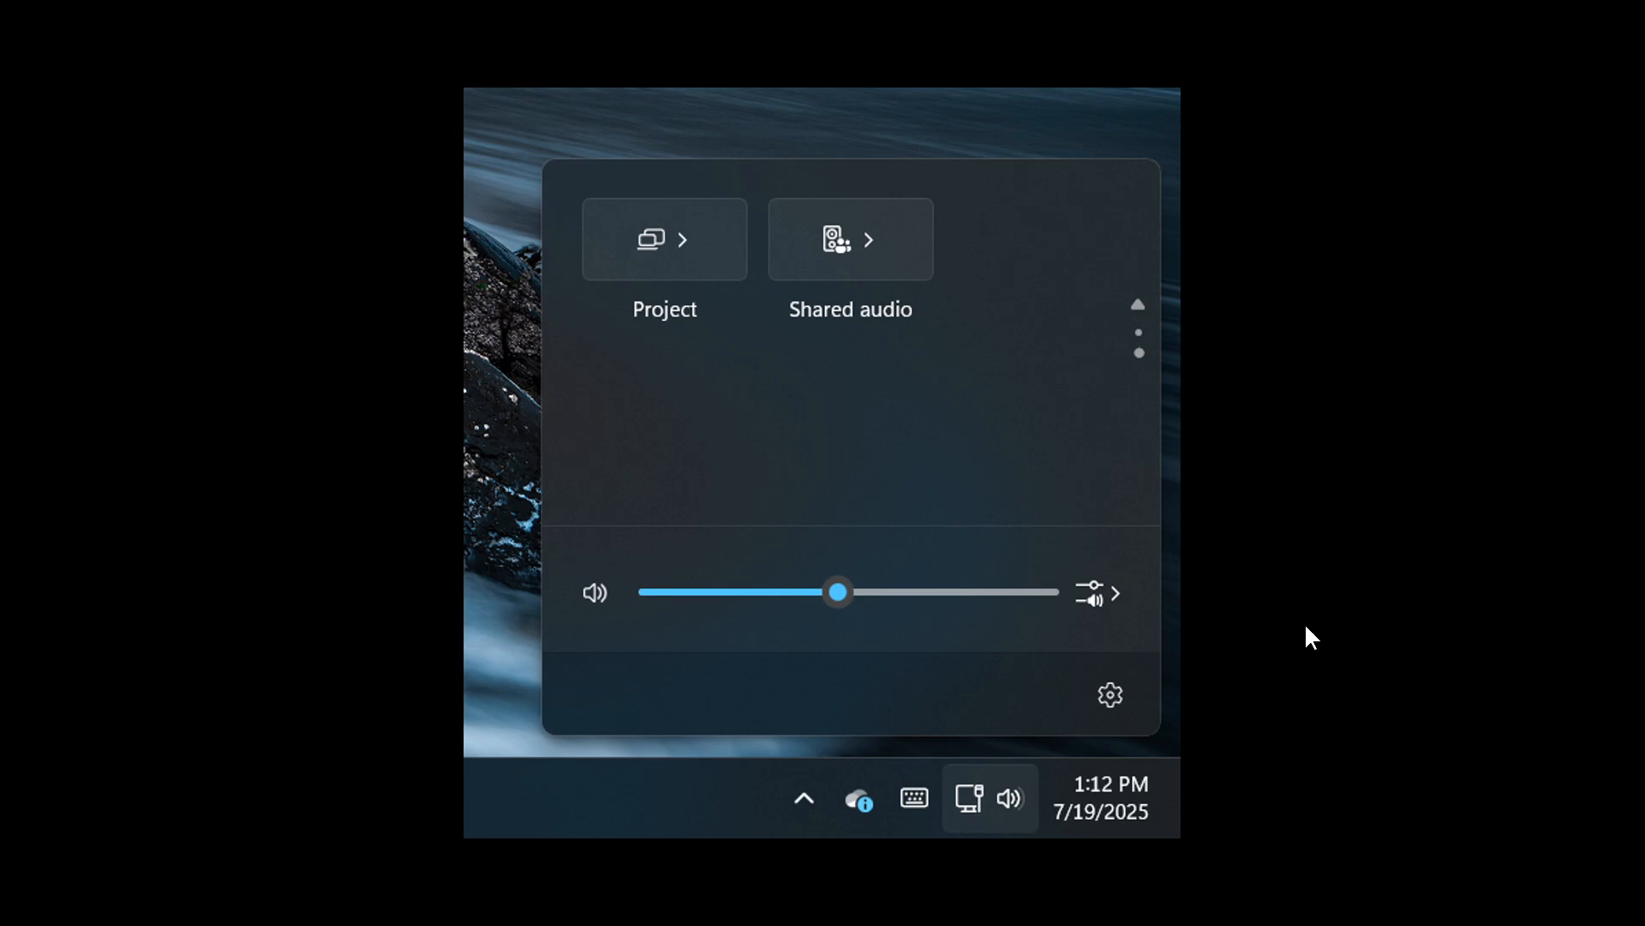
pyautogui.moveTo(1320, 514)
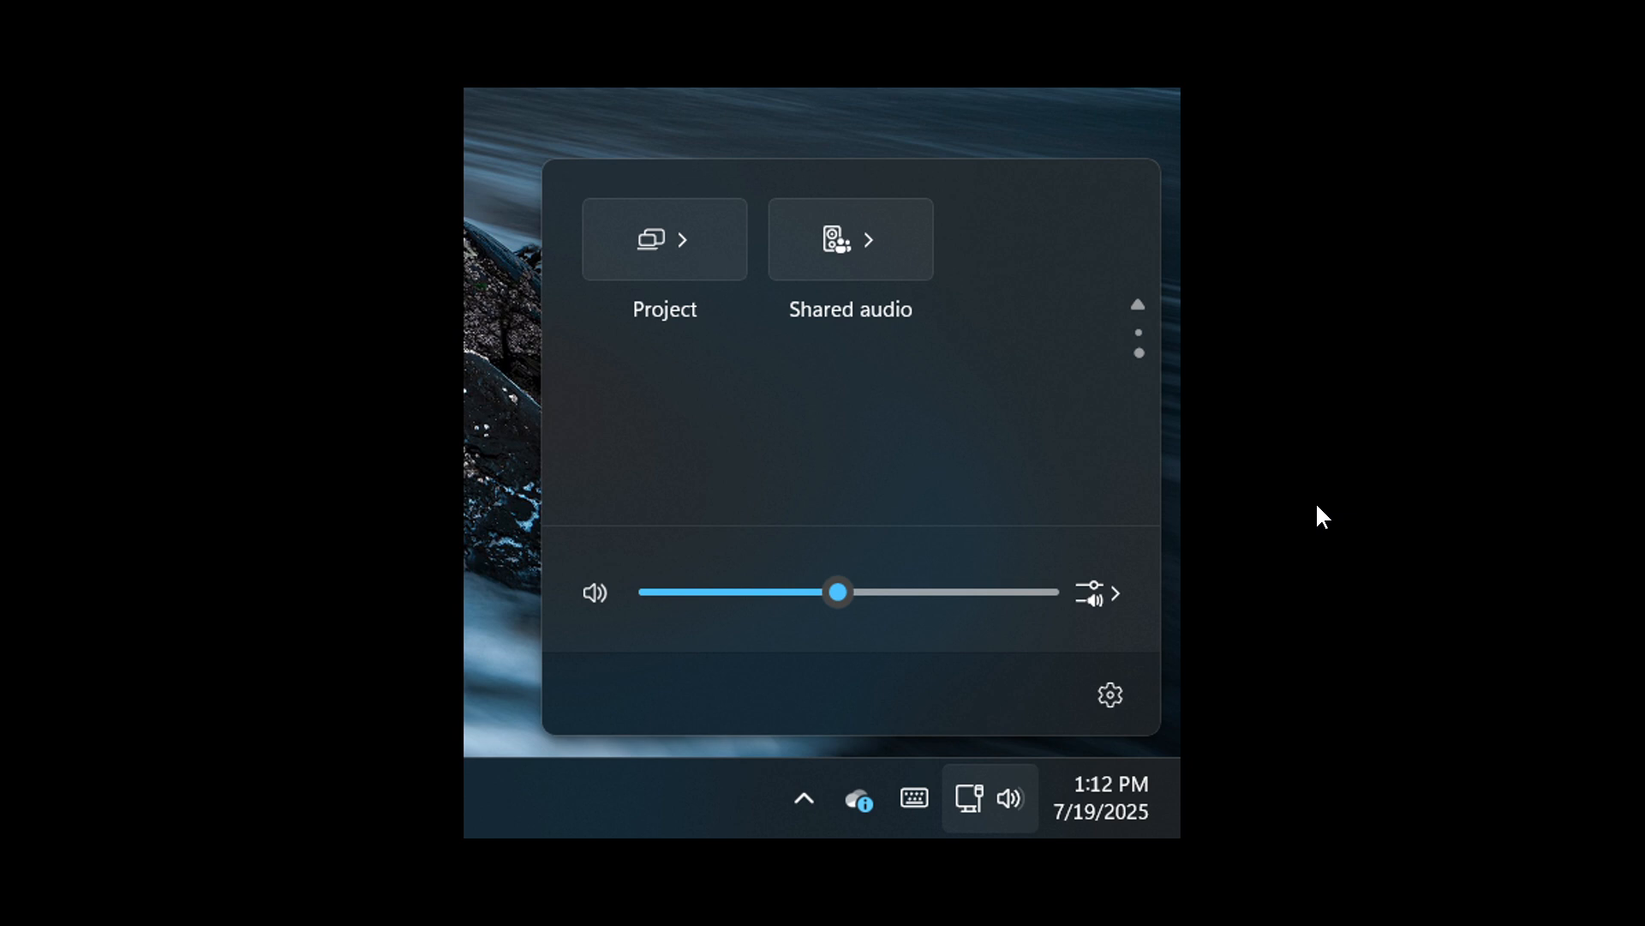
pyautogui.moveTo(902, 315)
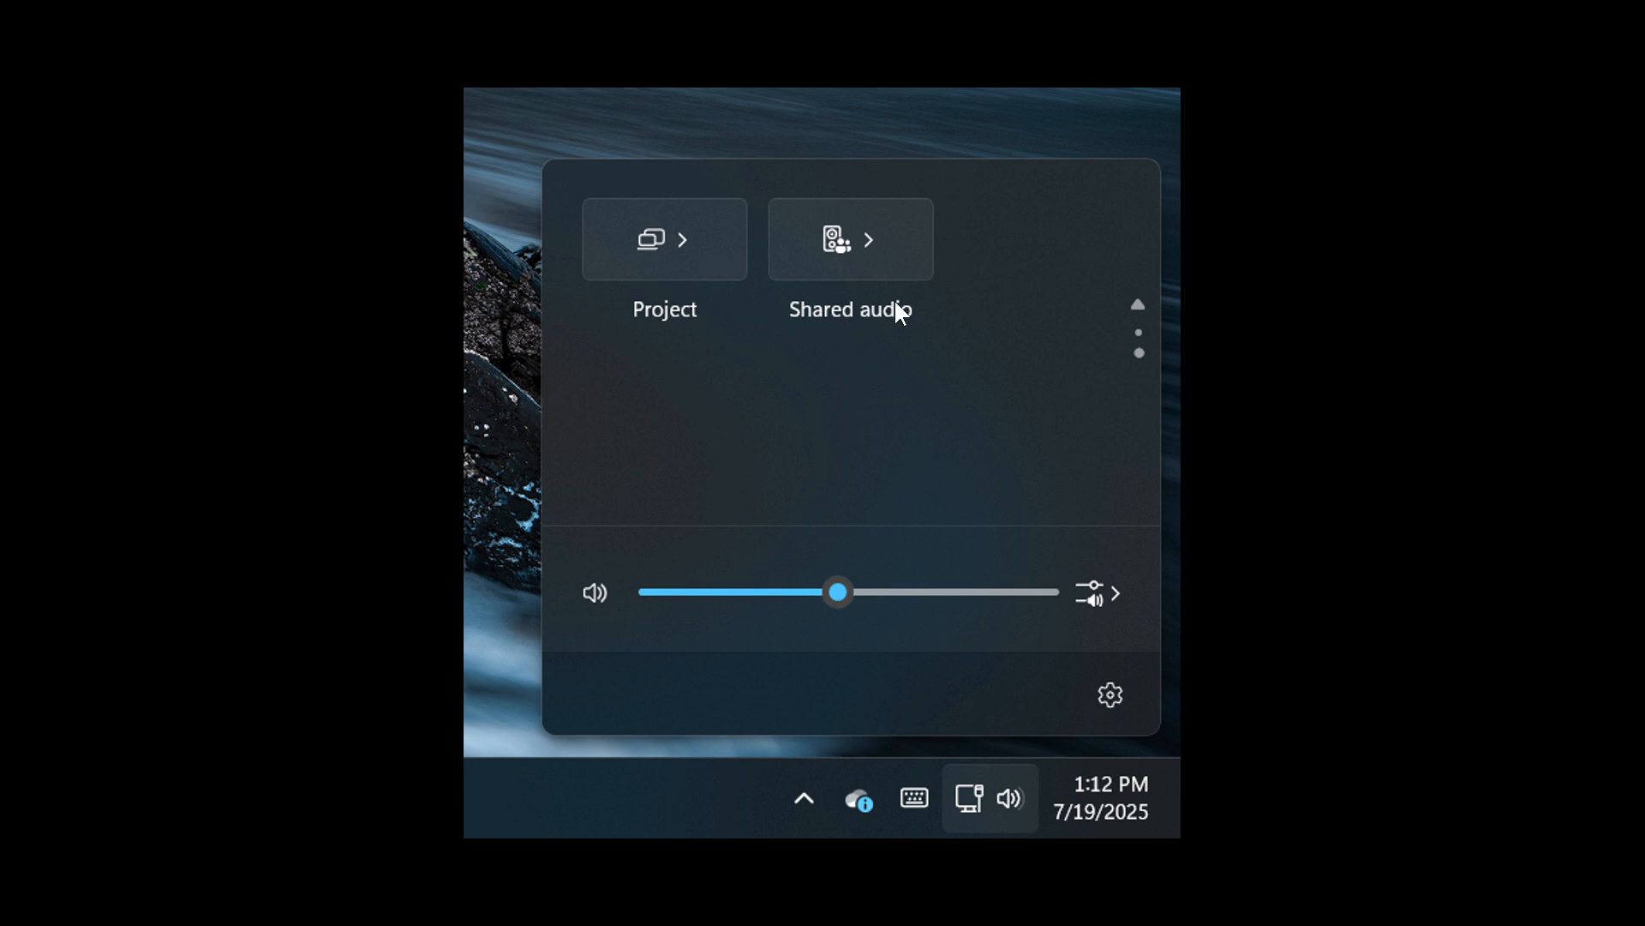
# Advance from the quick settings screenshot to the Shared audio panel screenshot
pyautogui.click(851, 238)
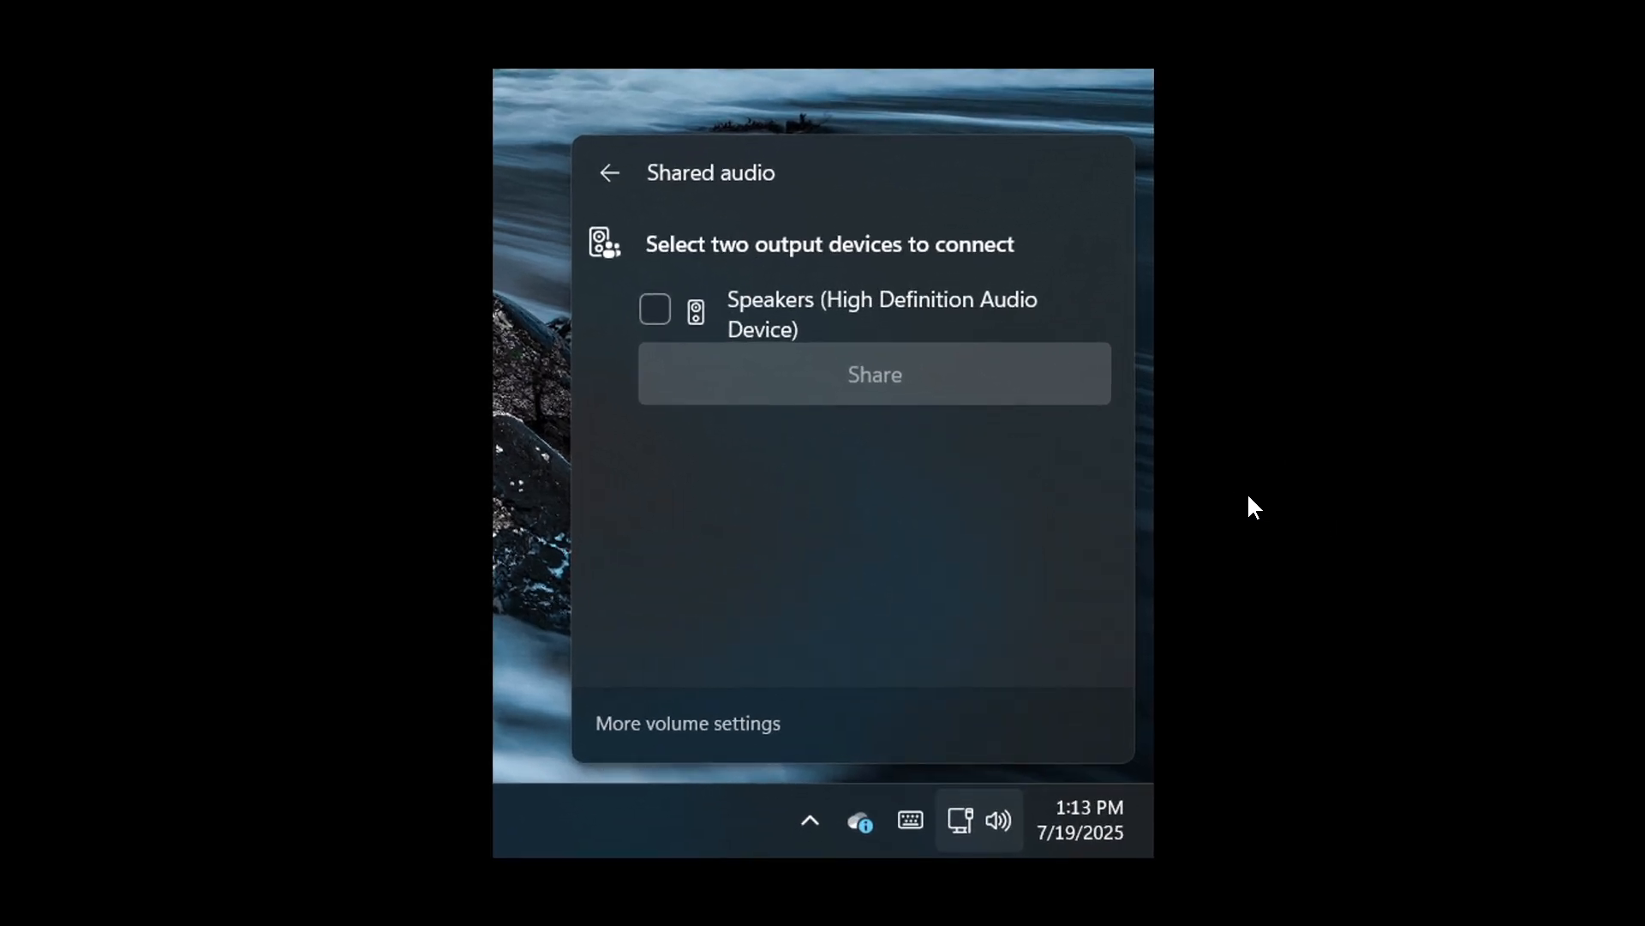
pyautogui.moveTo(822, 281)
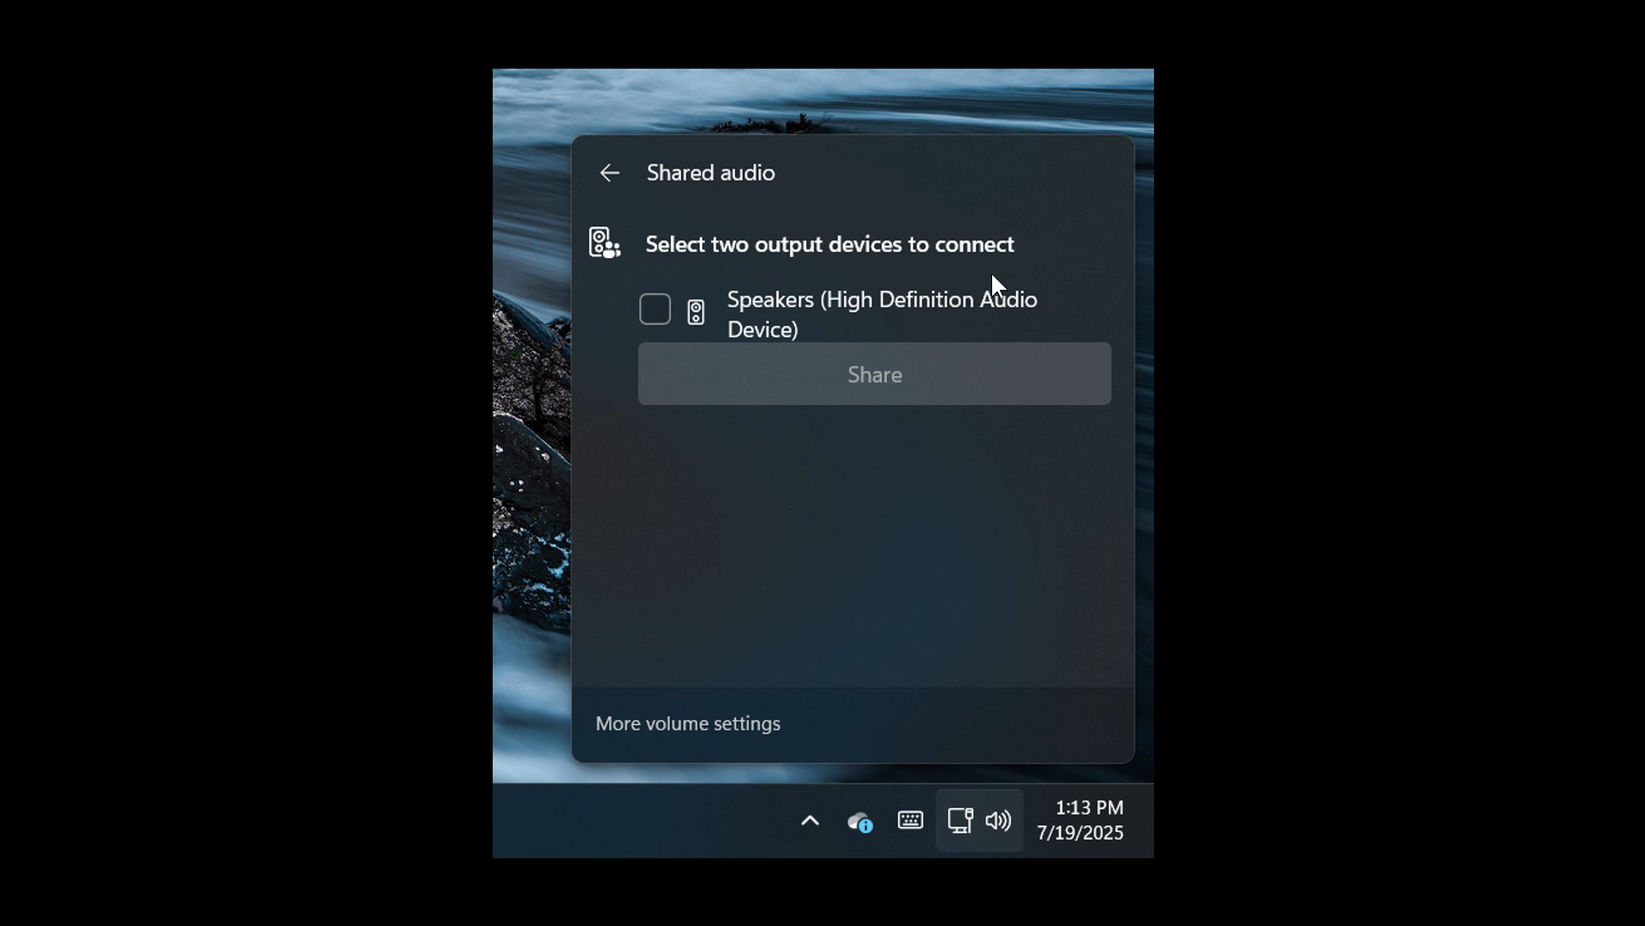
pyautogui.moveTo(1063, 290)
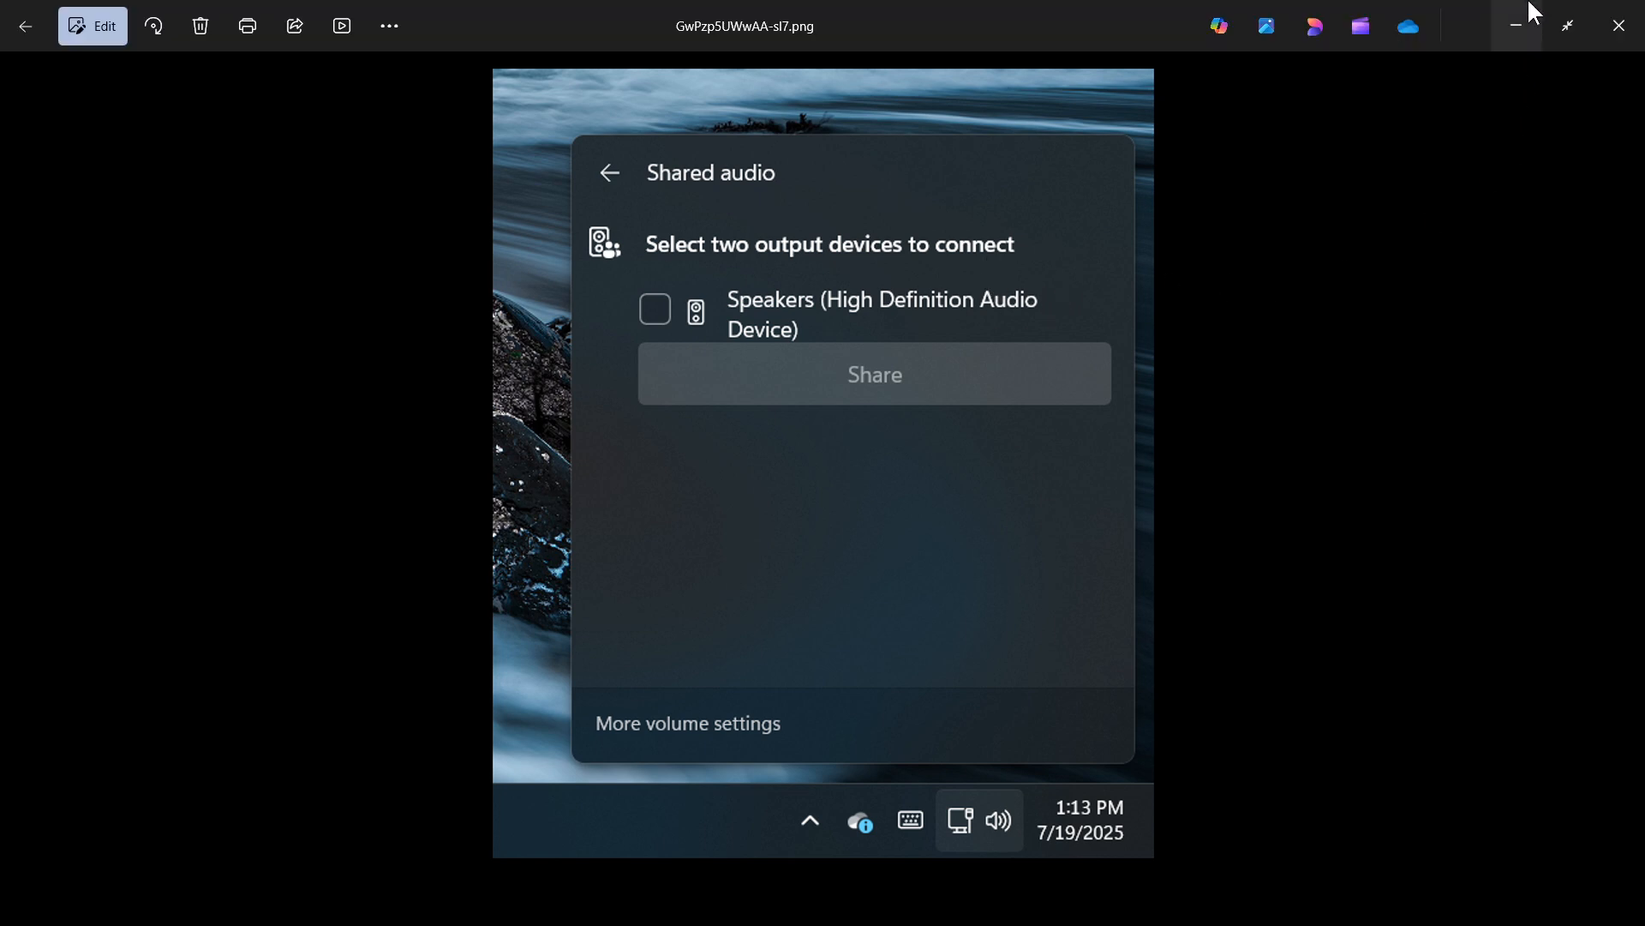
# Close the Photos viewer showing the Shared audio screenshot to reveal the desktop
pyautogui.click(1618, 24)
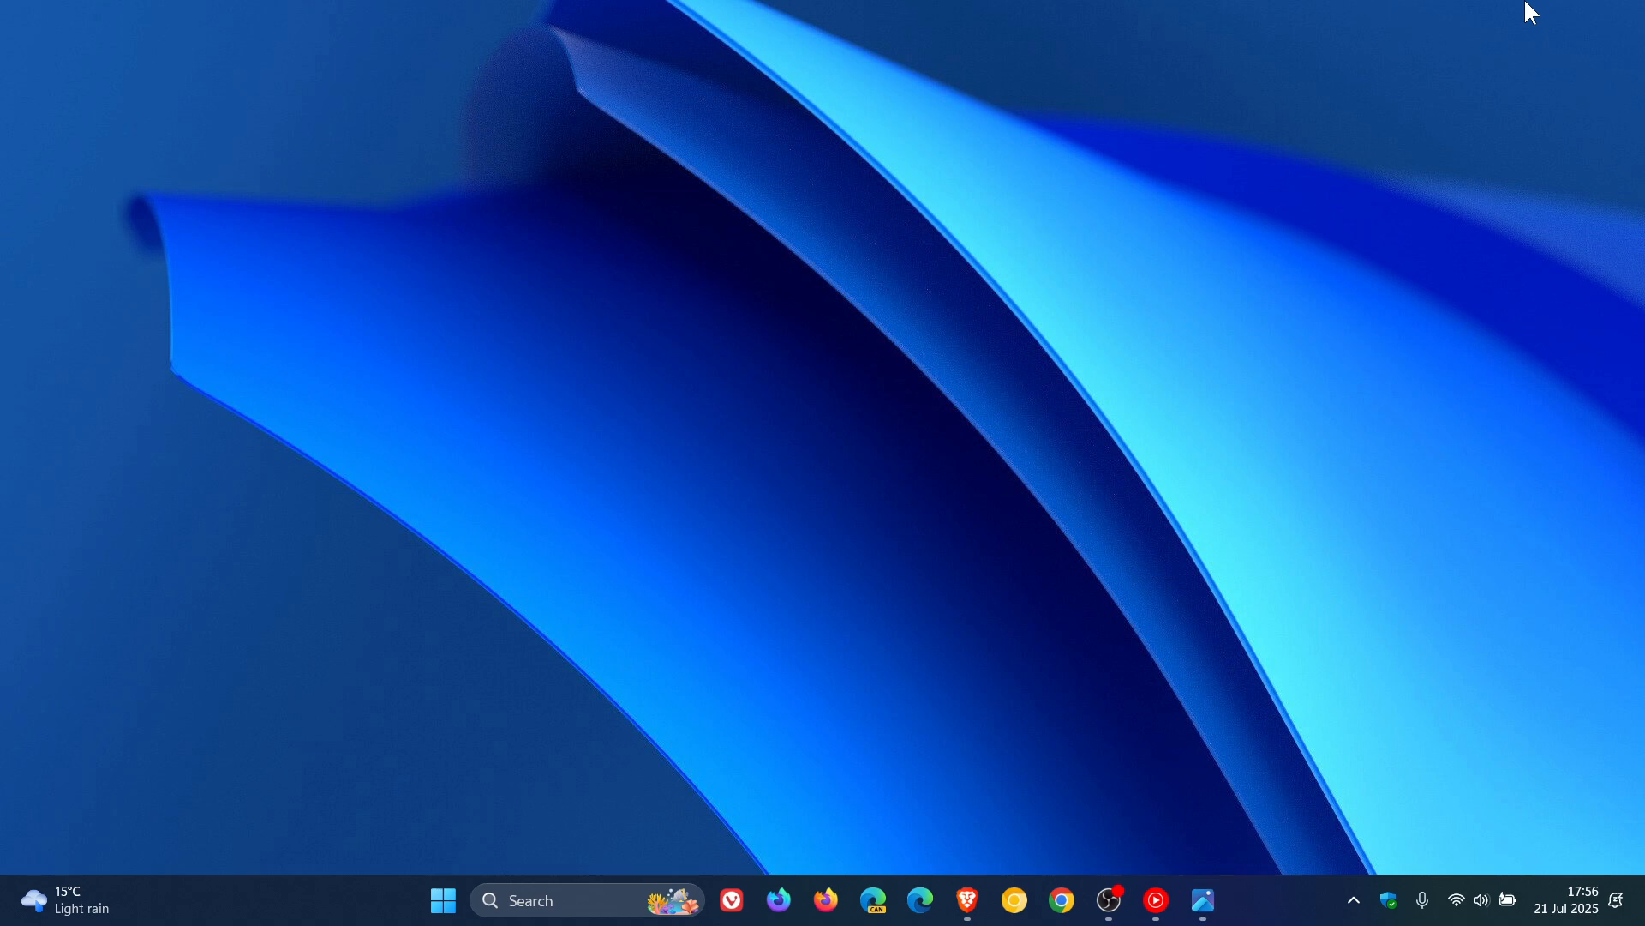
pyautogui.moveTo(1234, 247)
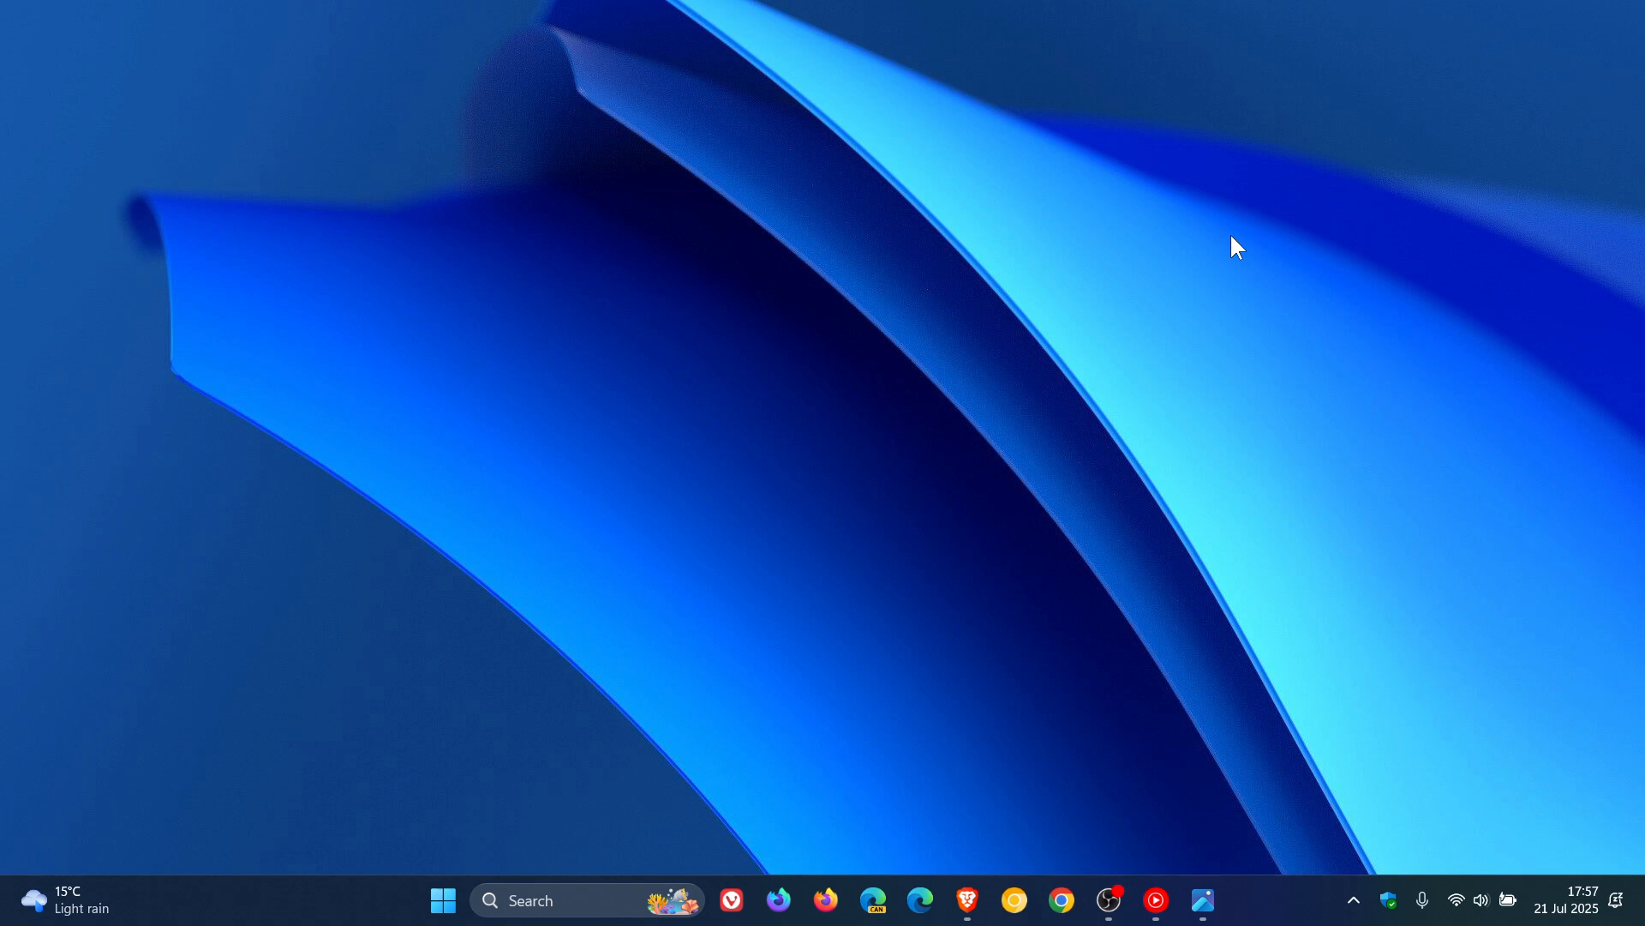
pyautogui.moveTo(1157, 413)
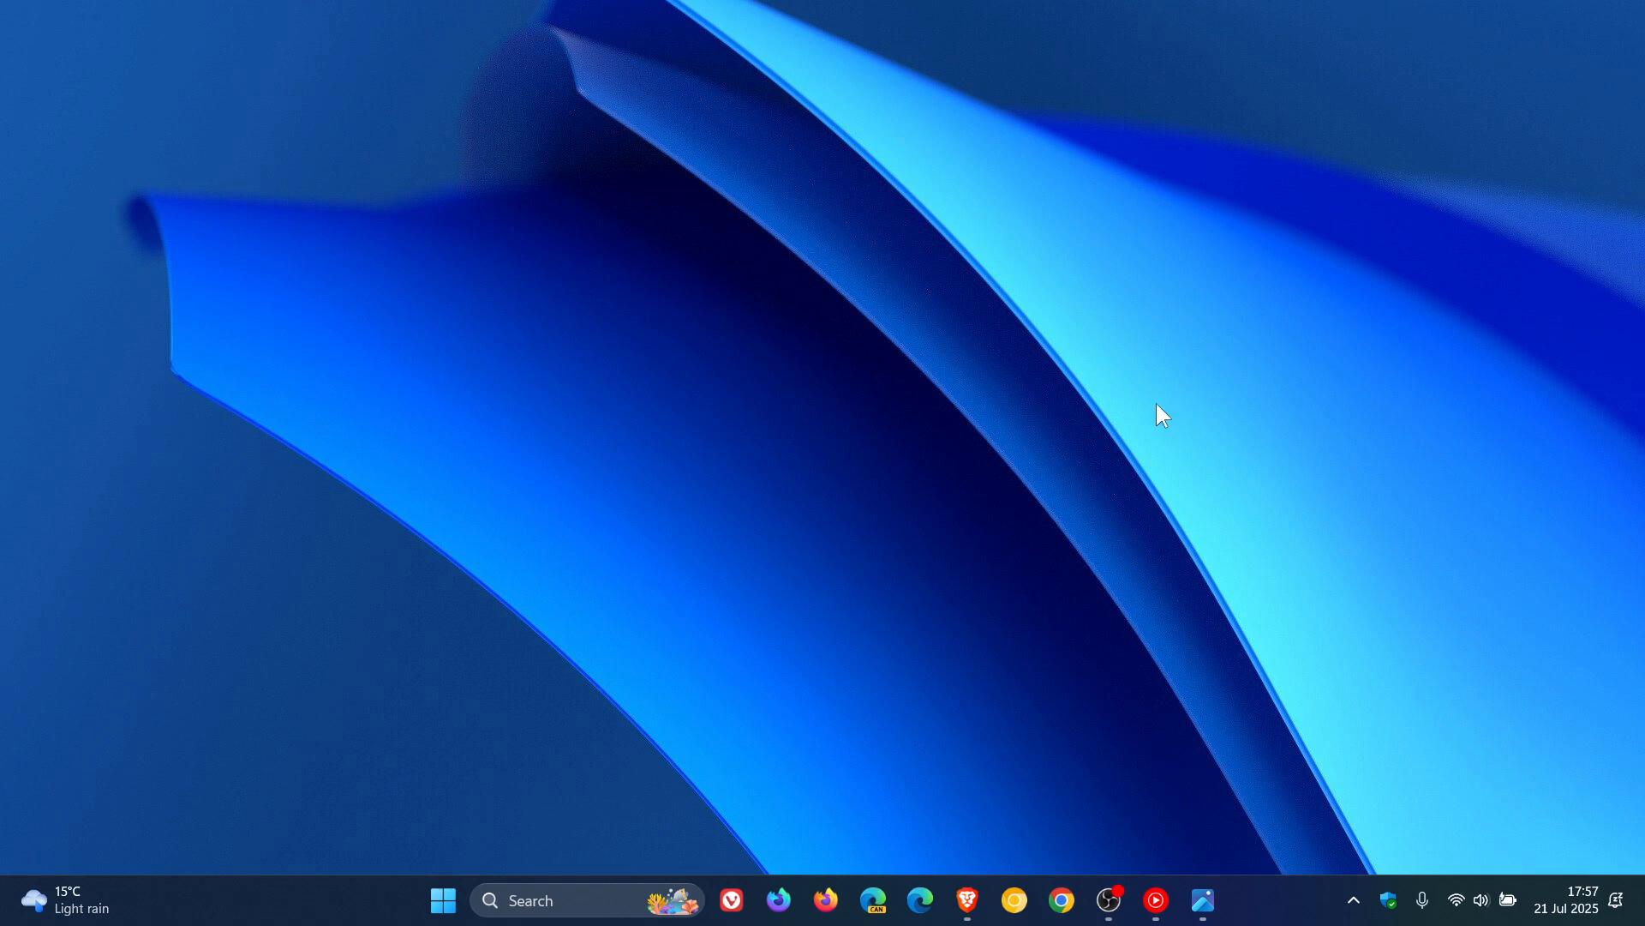